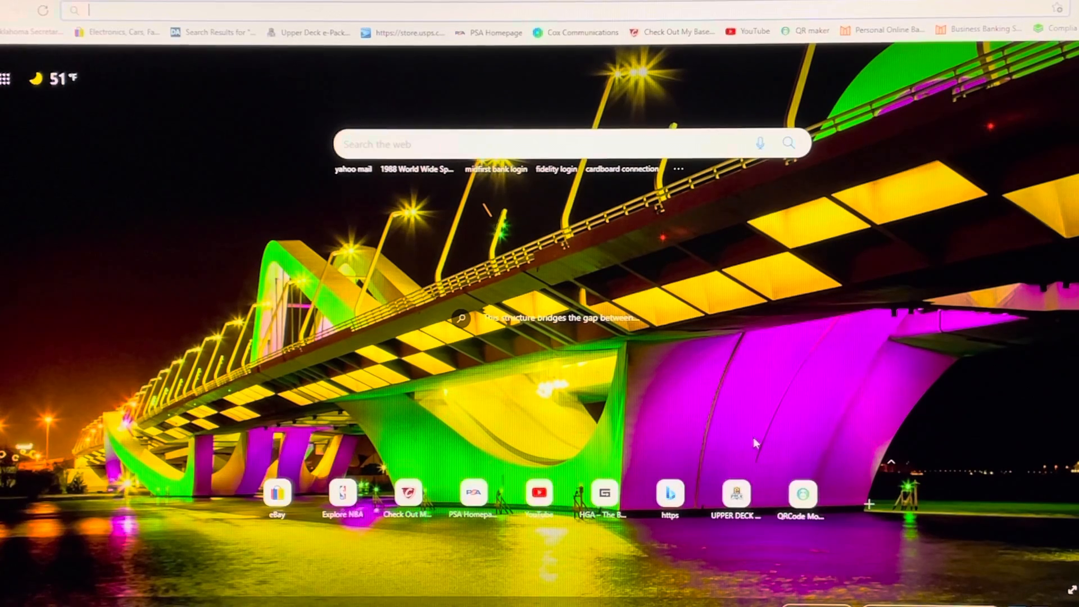
Load the Upper Deck e-Pack home page from the UPPER DECK quick-link tile
{"action": "left_click", "coordinate": [735, 495]}
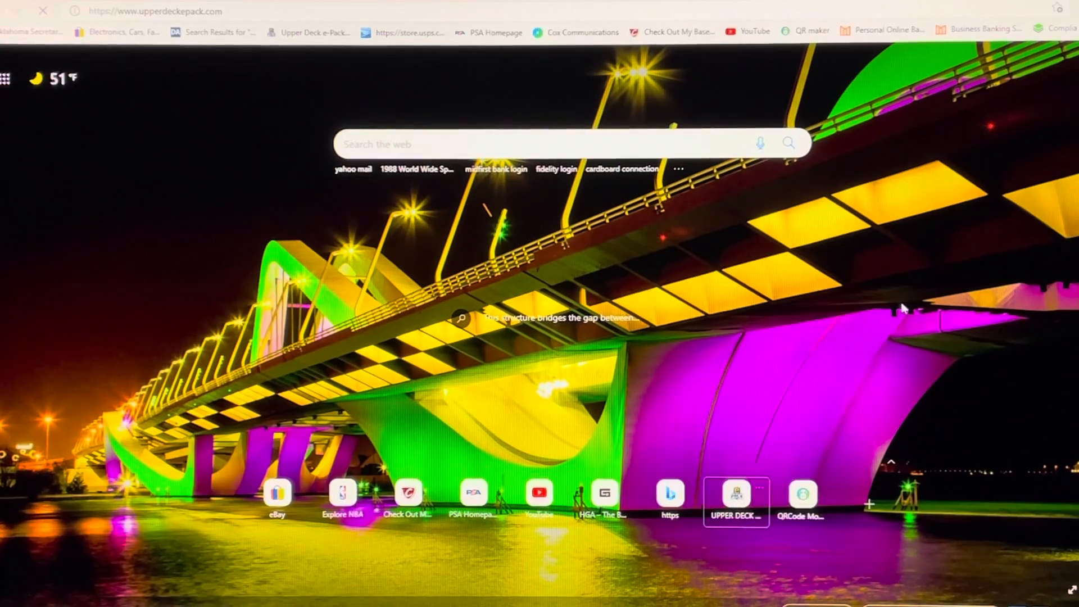
{"action": "left_click", "coordinate": [735, 494]}
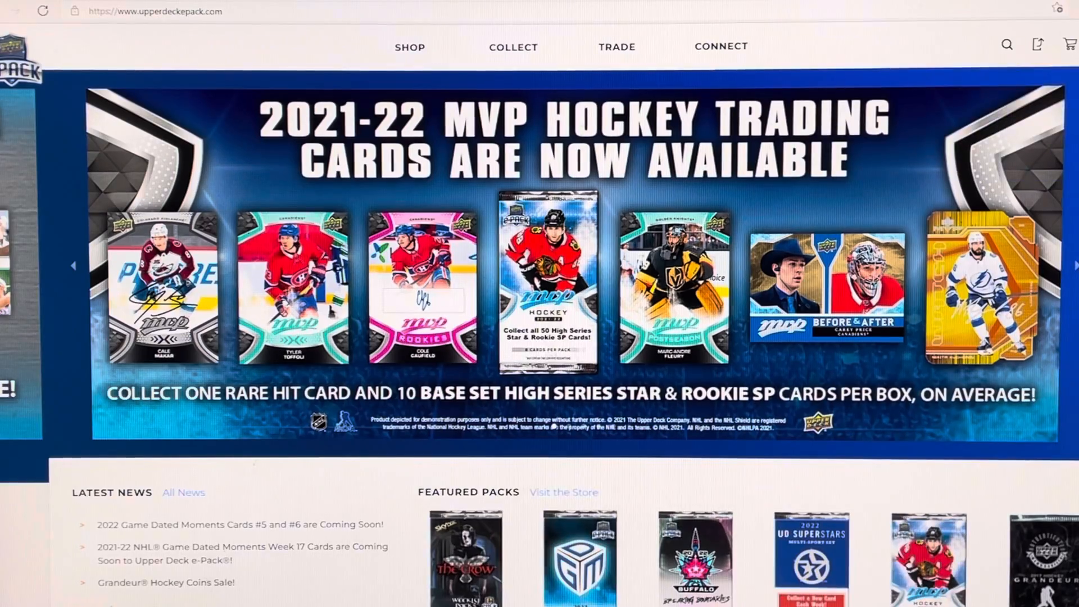
Reach the News listing via notifications and open the Game Dated Moments Cards #5 and #6 article
{"action": "left_click", "coordinate": [1037, 44]}
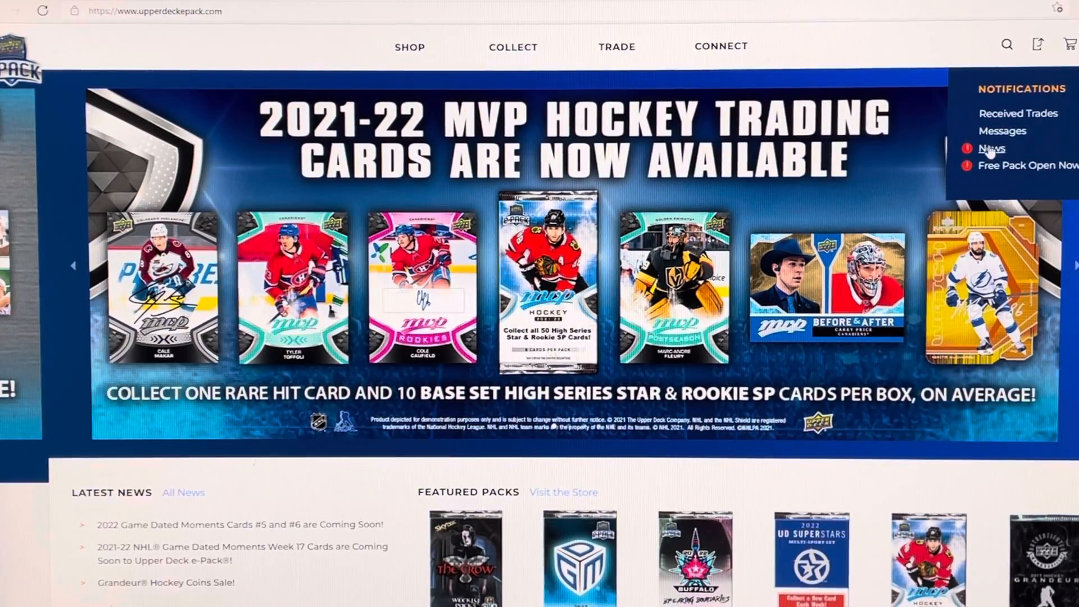
{"action": "left_click", "coordinate": [991, 149]}
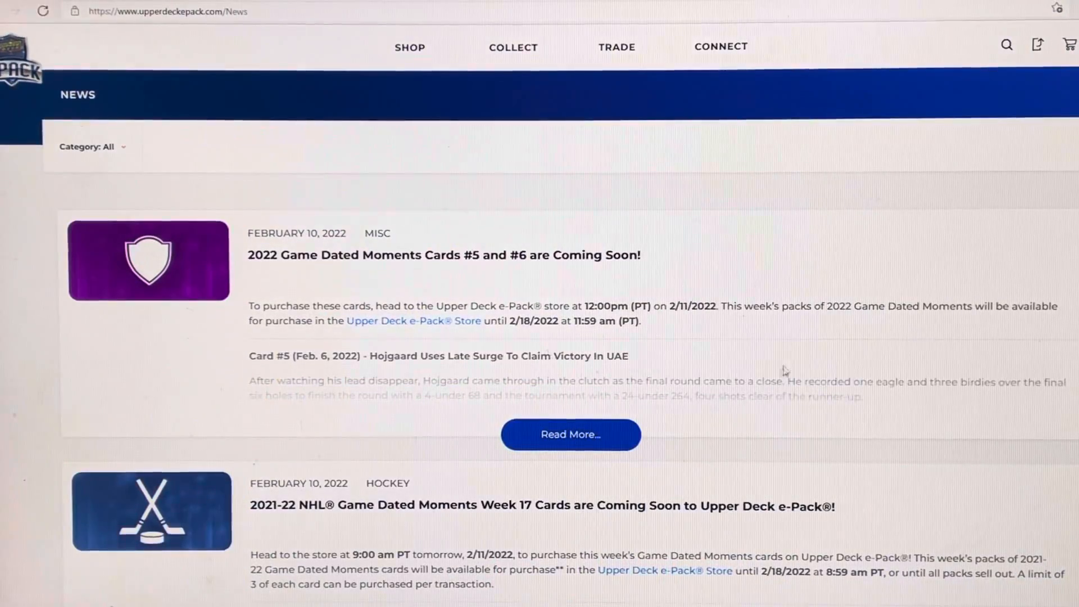
{"action": "left_click", "coordinate": [570, 434]}
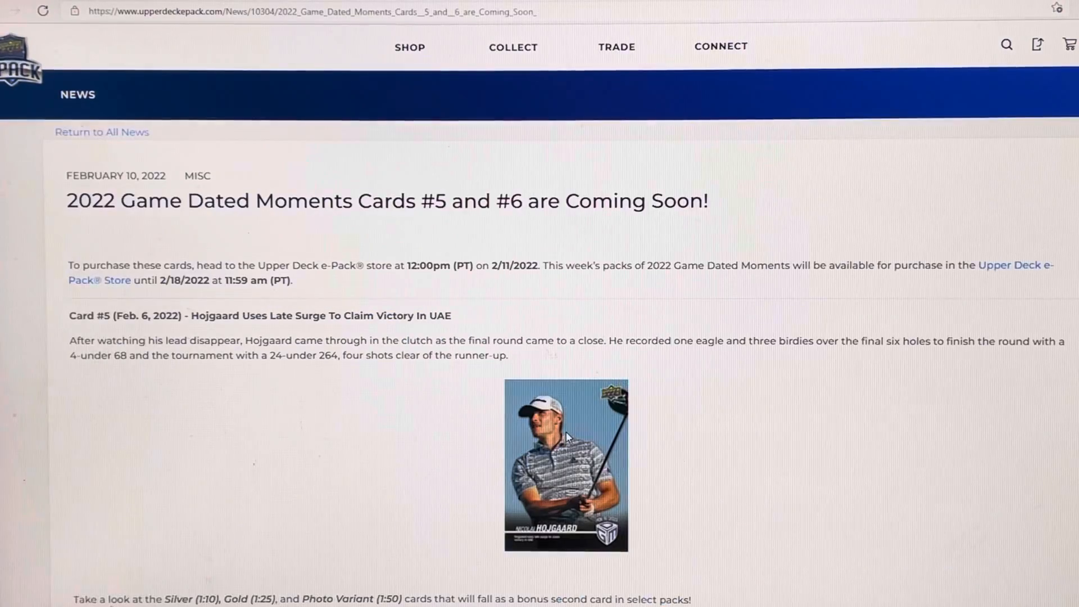
{"action": "mouse_move", "coordinate": [310, 416]}
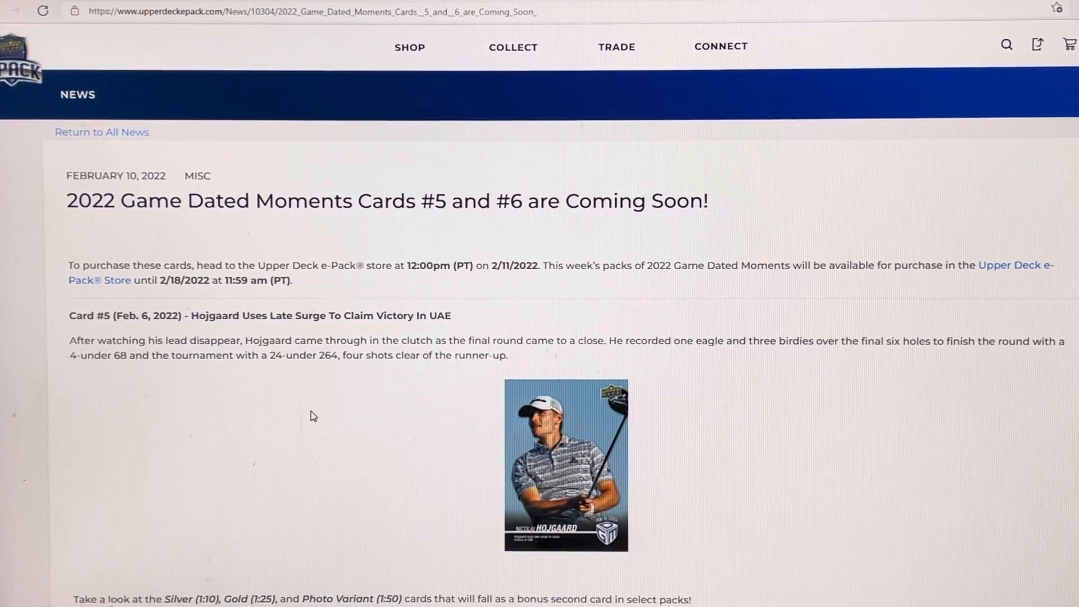
Scroll through the article's Hojgaard card images and return to the notifications list
{"action": "scroll", "scroll_direction": "down", "scroll_amount": 3}
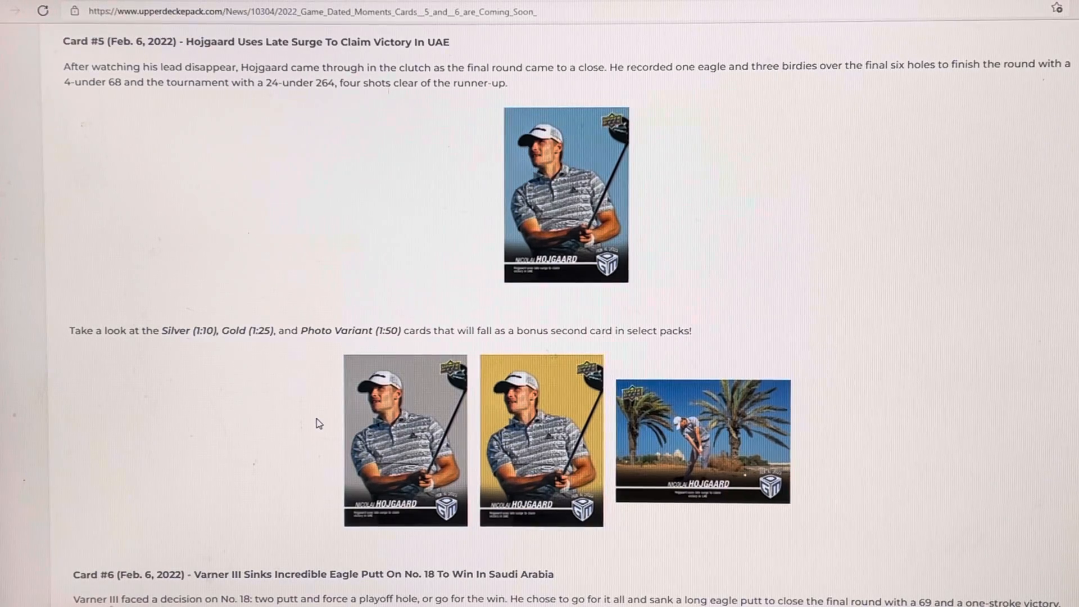
{"action": "scroll", "scroll_direction": "up", "scroll_amount": 3}
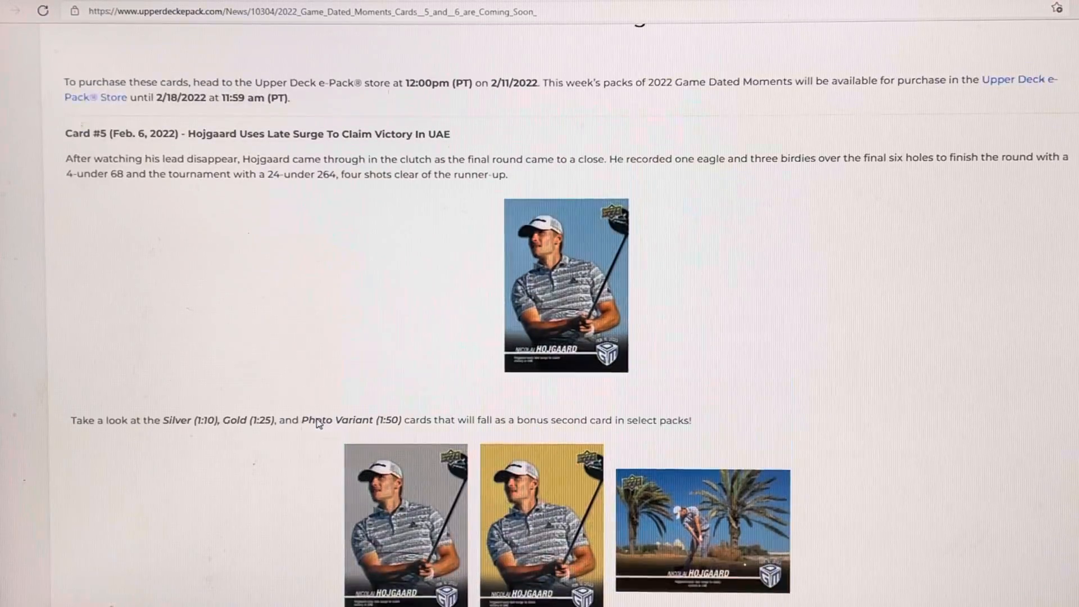
{"action": "scroll", "scroll_direction": "up", "scroll_amount": 3}
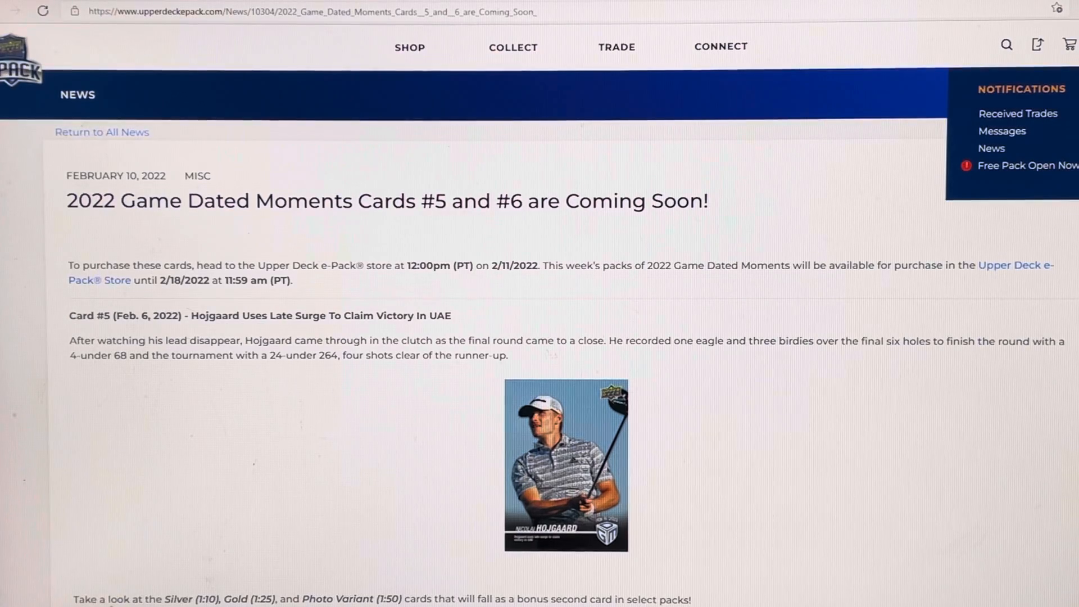
{"action": "left_click", "coordinate": [1029, 165]}
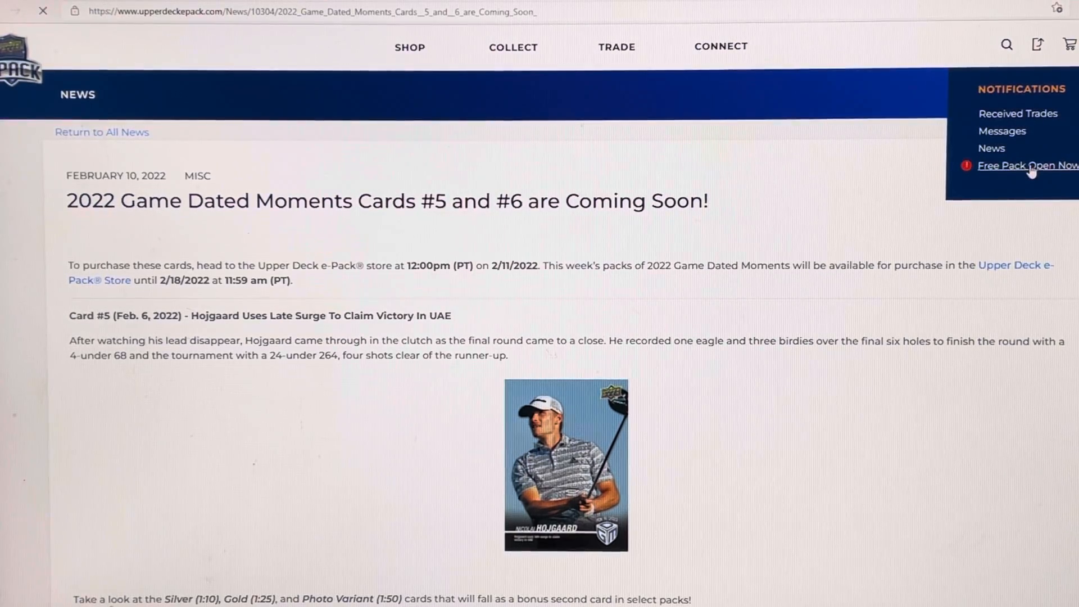
Choose 2020-21 UD Extended Series Hockey as the daily free pack in the Shop
{"action": "left_click", "coordinate": [1027, 165]}
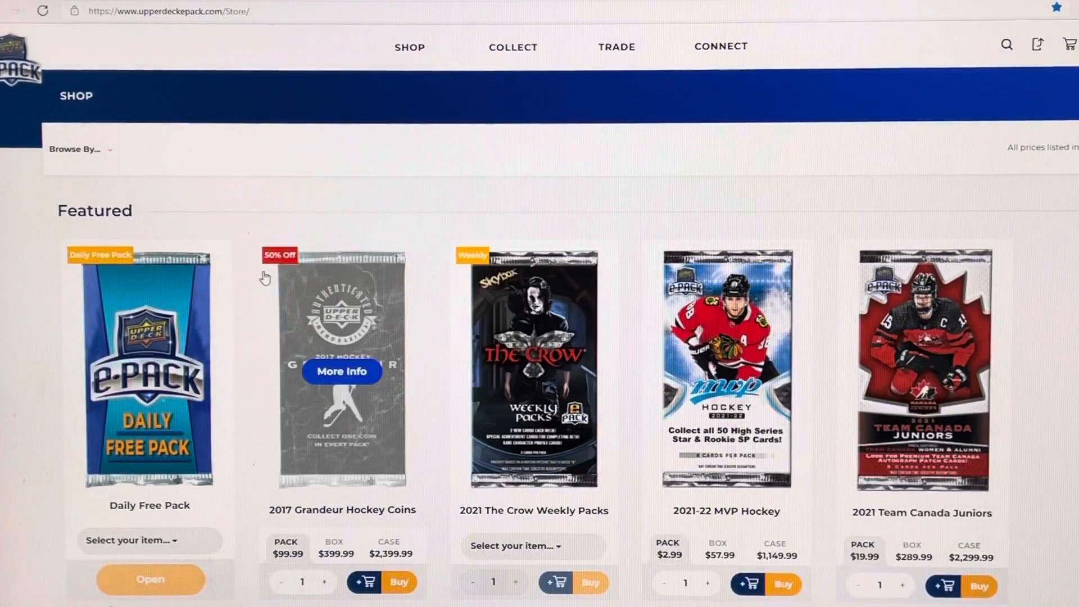
{"action": "scroll", "scroll_direction": "down", "scroll_amount": 3}
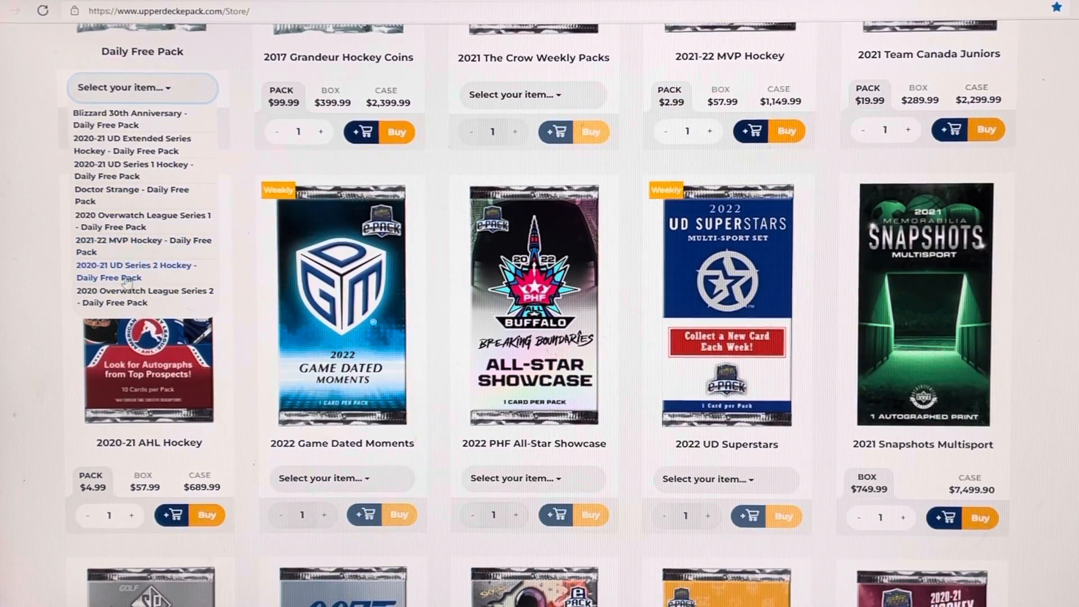
{"action": "mouse_move", "coordinate": [132, 145]}
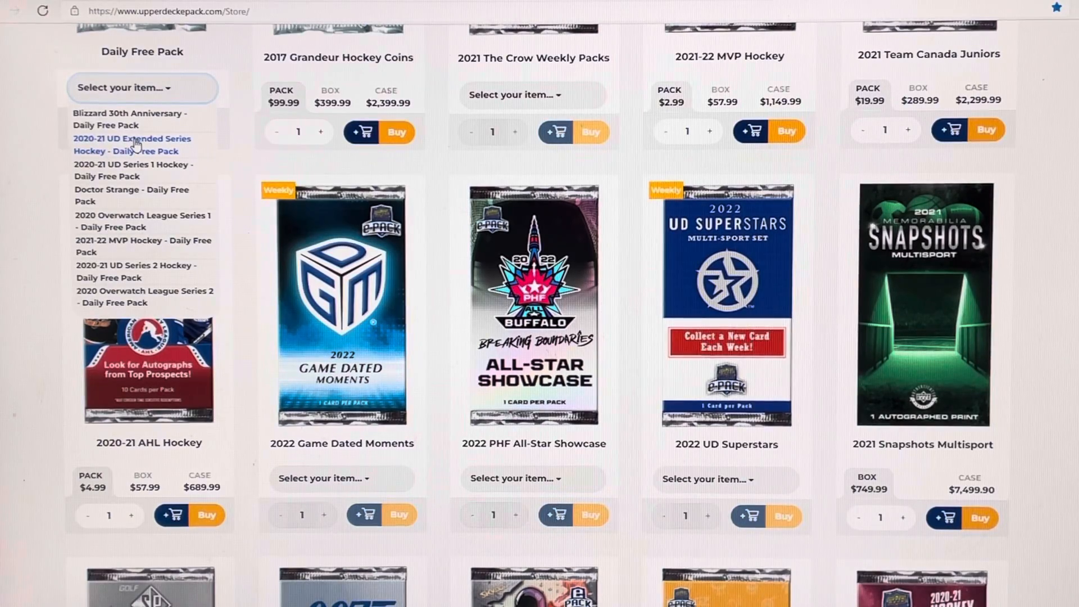
{"action": "left_click", "coordinate": [132, 145]}
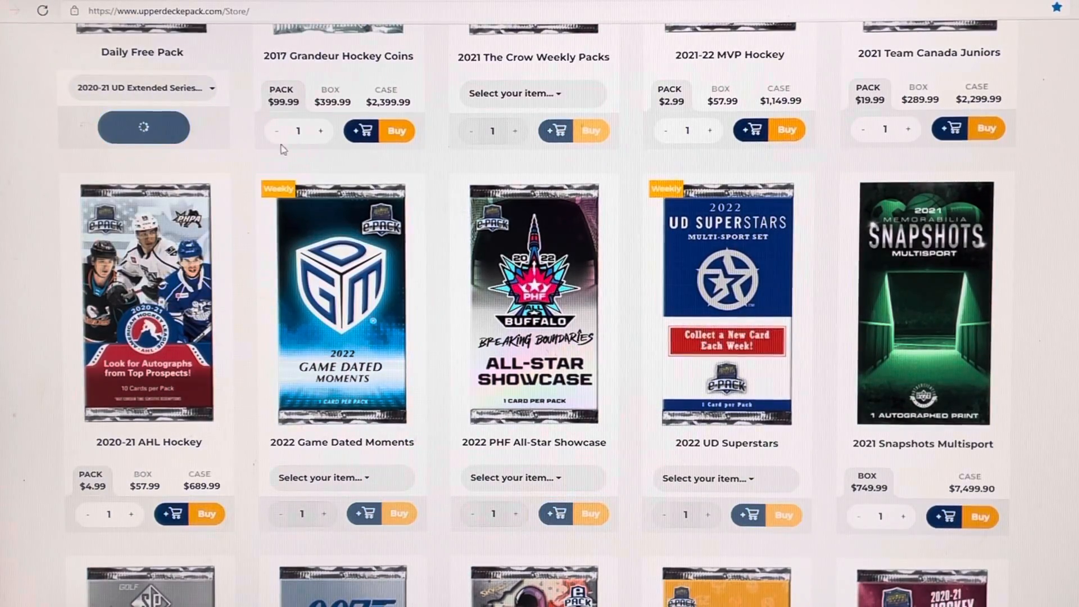
{"action": "scroll", "scroll_direction": "up", "scroll_amount": 3}
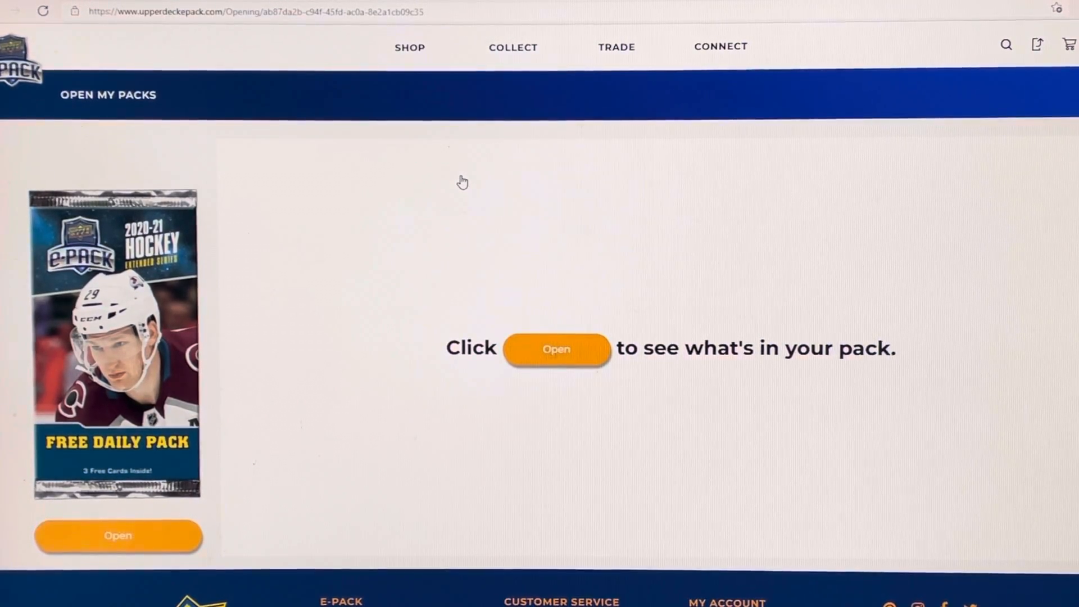
Open the free pack, reveal all three cards and enlarge the Givani Smith card
{"action": "left_click", "coordinate": [557, 349]}
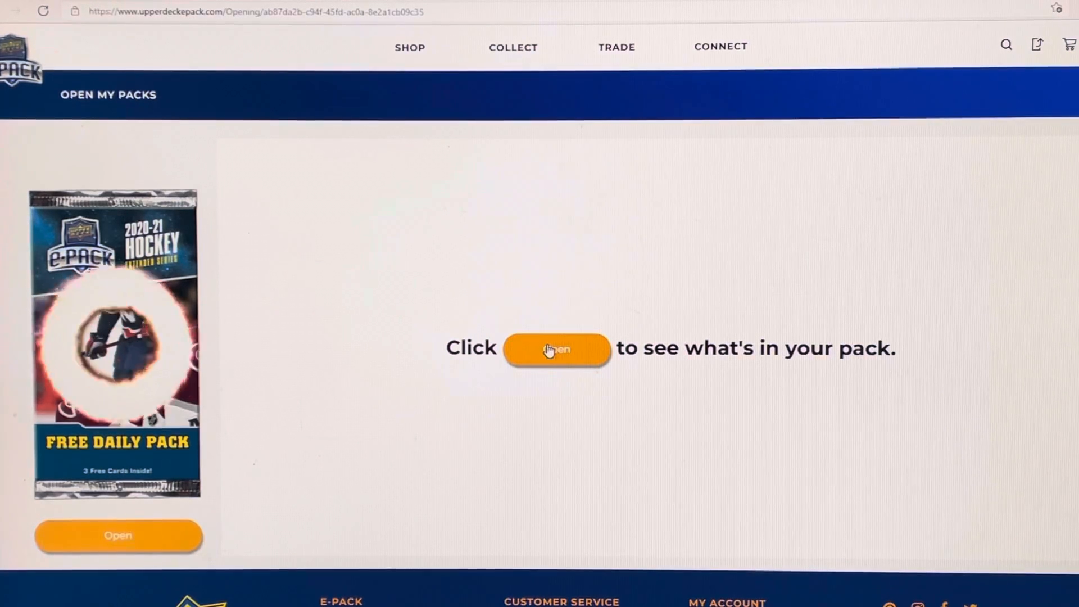
{"action": "left_click", "coordinate": [558, 347]}
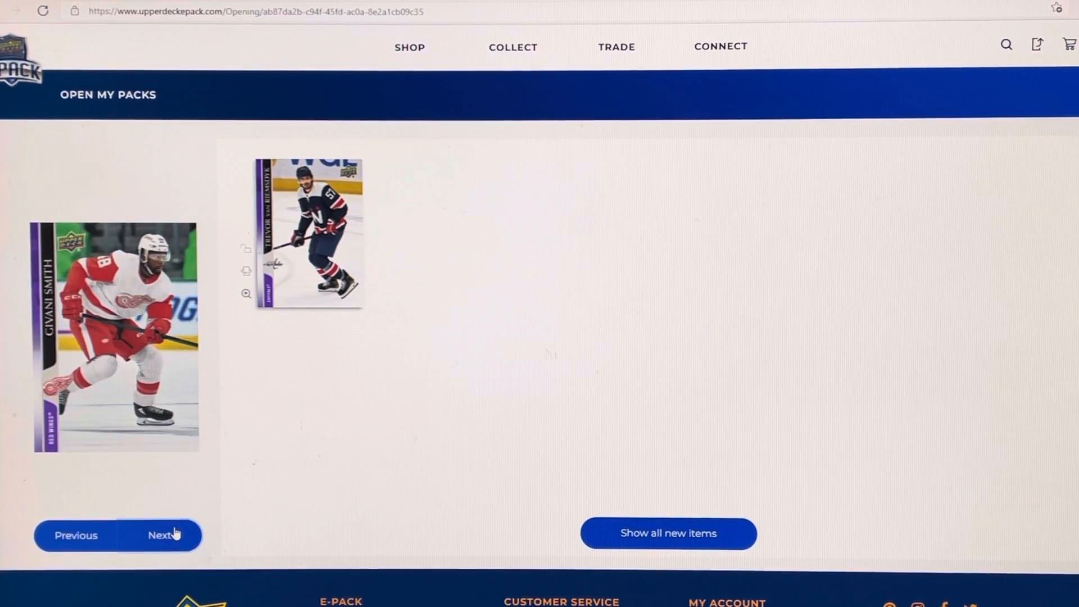
{"action": "left_click", "coordinate": [161, 535]}
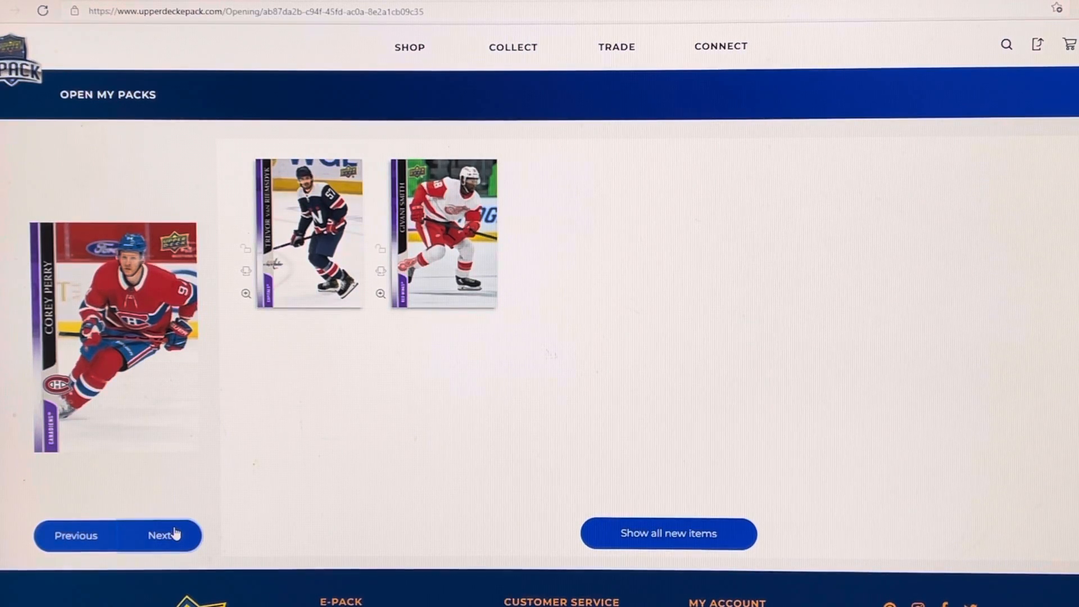
{"action": "left_click", "coordinate": [161, 535]}
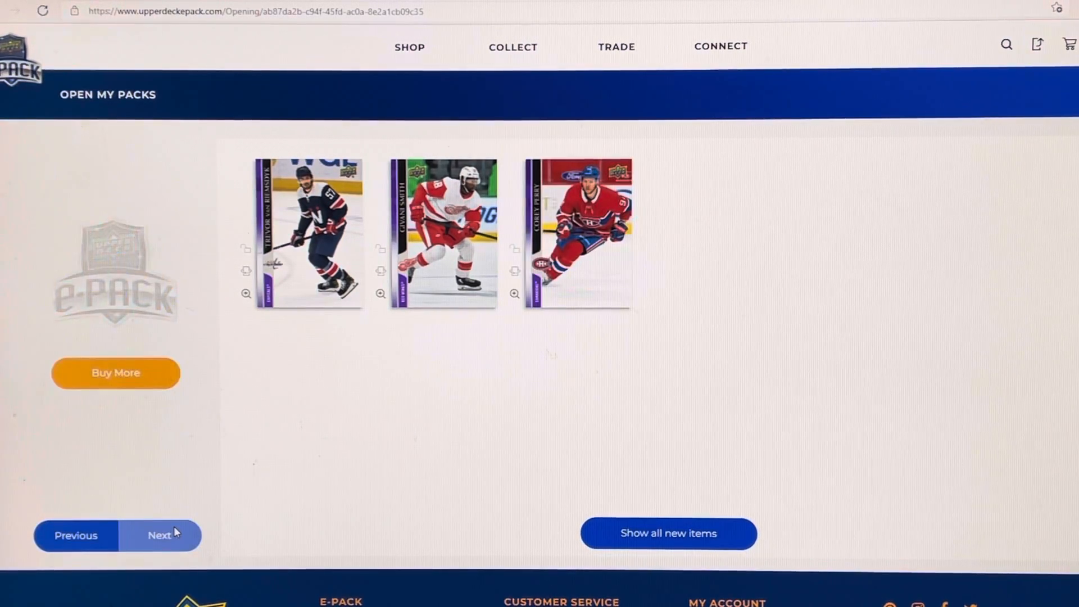
{"action": "left_click", "coordinate": [443, 232]}
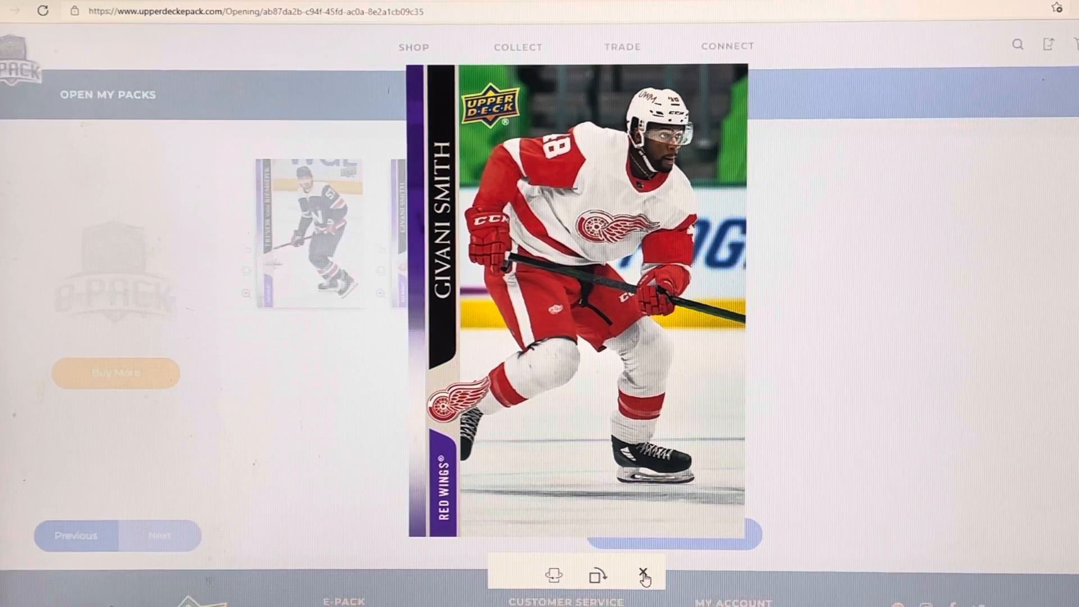
View the van Riemsdyk and Corey Perry card backs, then close the card viewer
{"action": "left_click", "coordinate": [644, 576]}
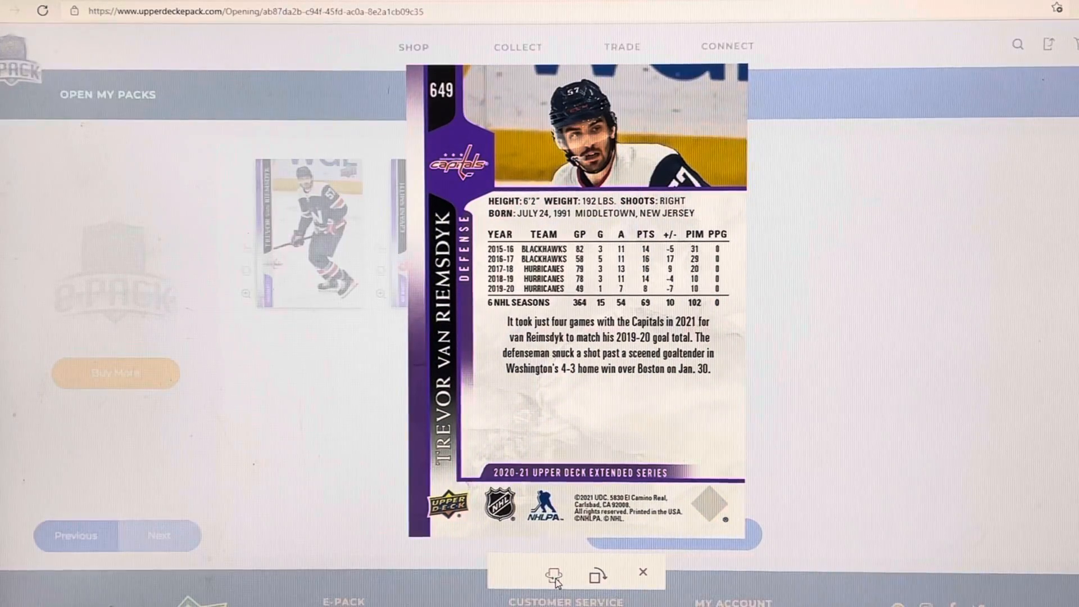
{"action": "left_click", "coordinate": [643, 572]}
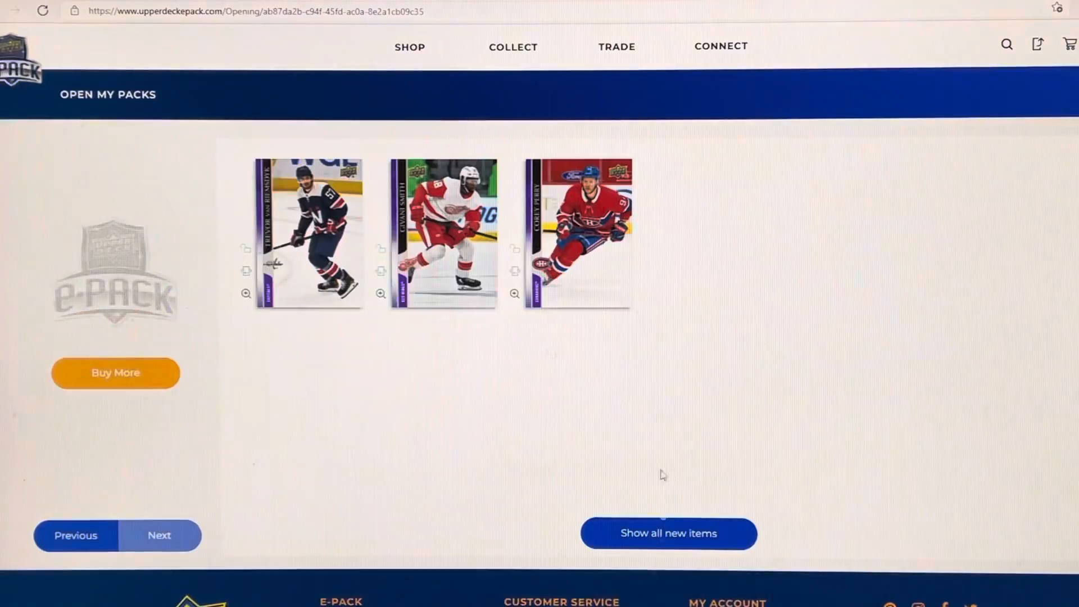
{"action": "left_click", "coordinate": [576, 233]}
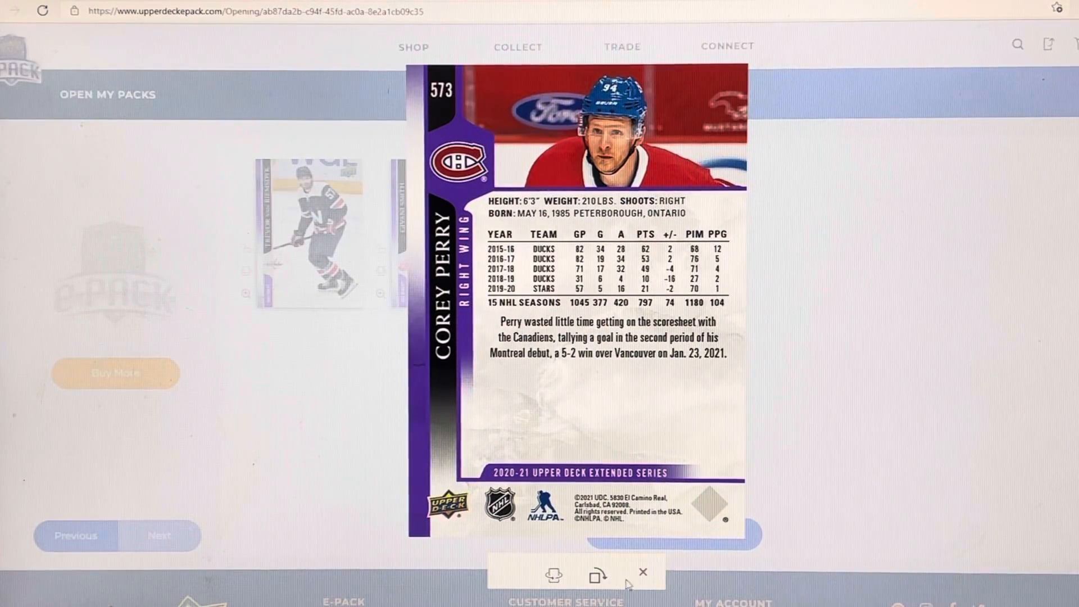
{"action": "left_click", "coordinate": [643, 573]}
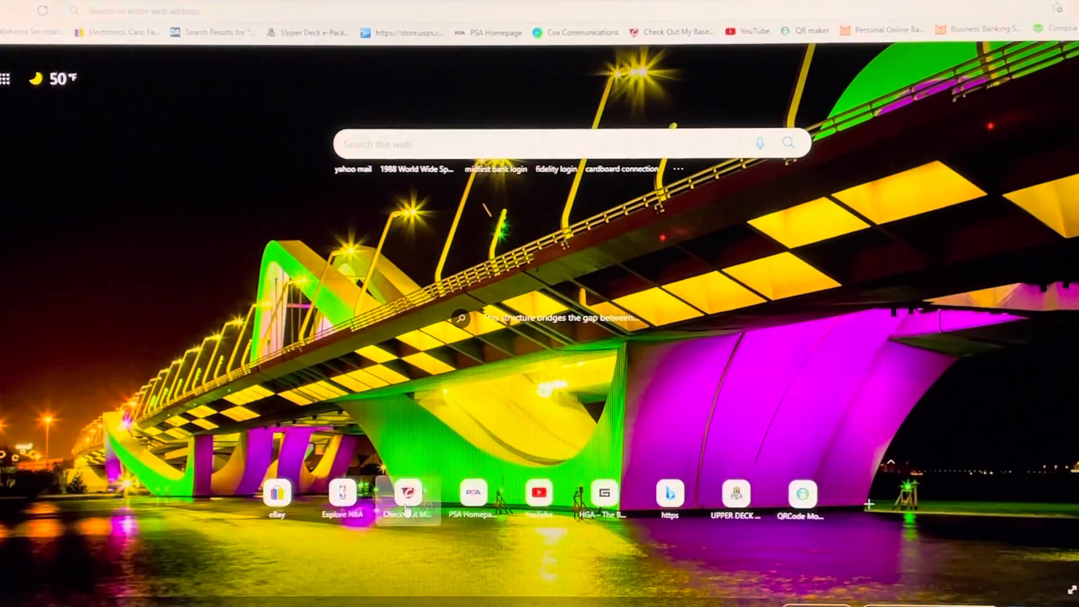
Sign in to COMC and land on My Dashboard
{"action": "left_click", "coordinate": [408, 495]}
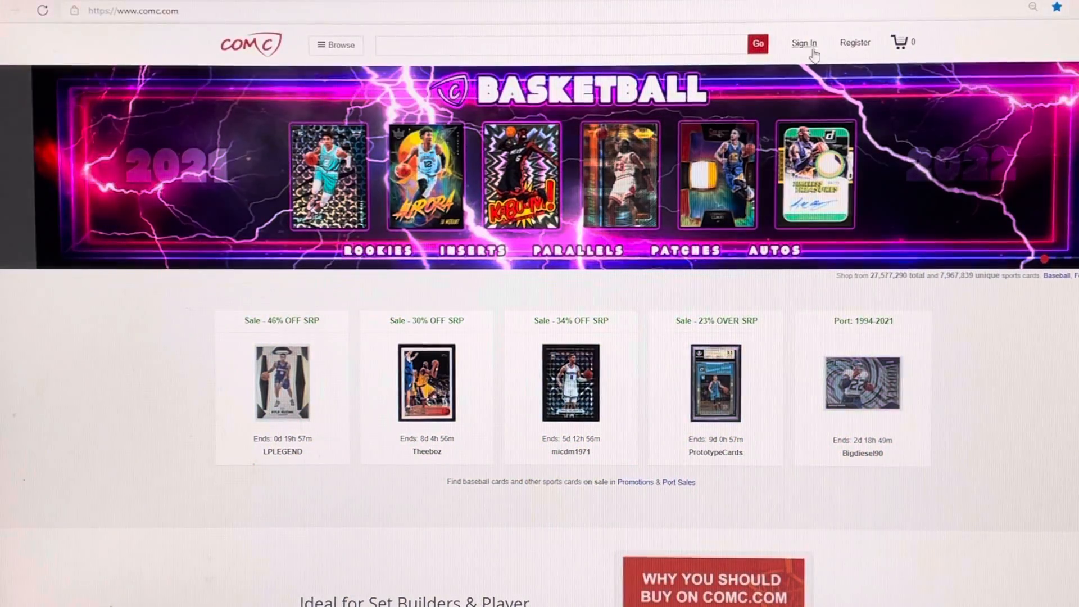
{"action": "left_click", "coordinate": [803, 42]}
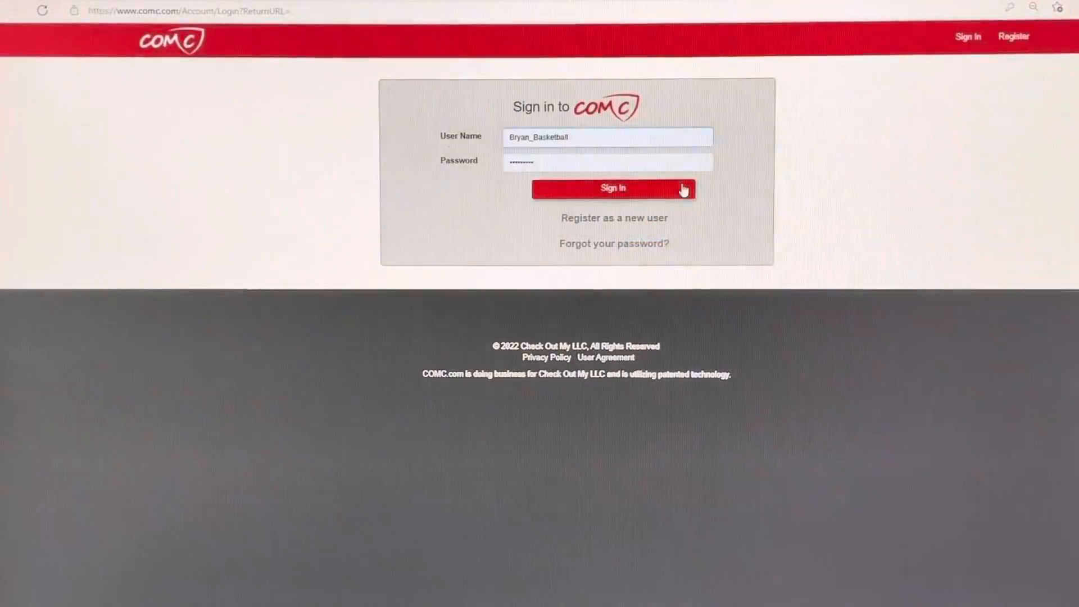
{"action": "left_click", "coordinate": [612, 189]}
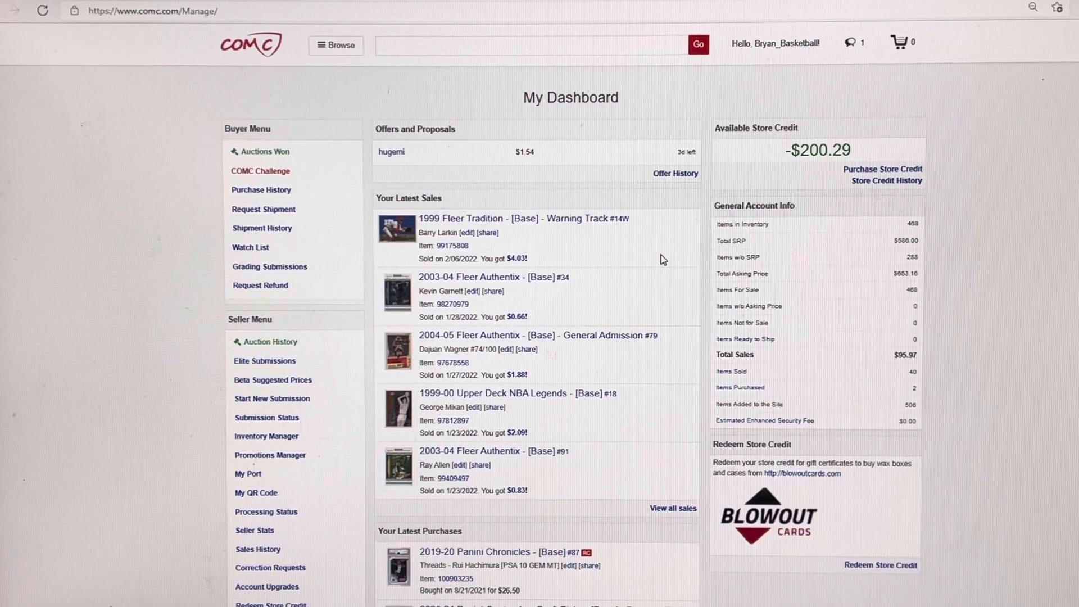
{"action": "mouse_move", "coordinate": [529, 373]}
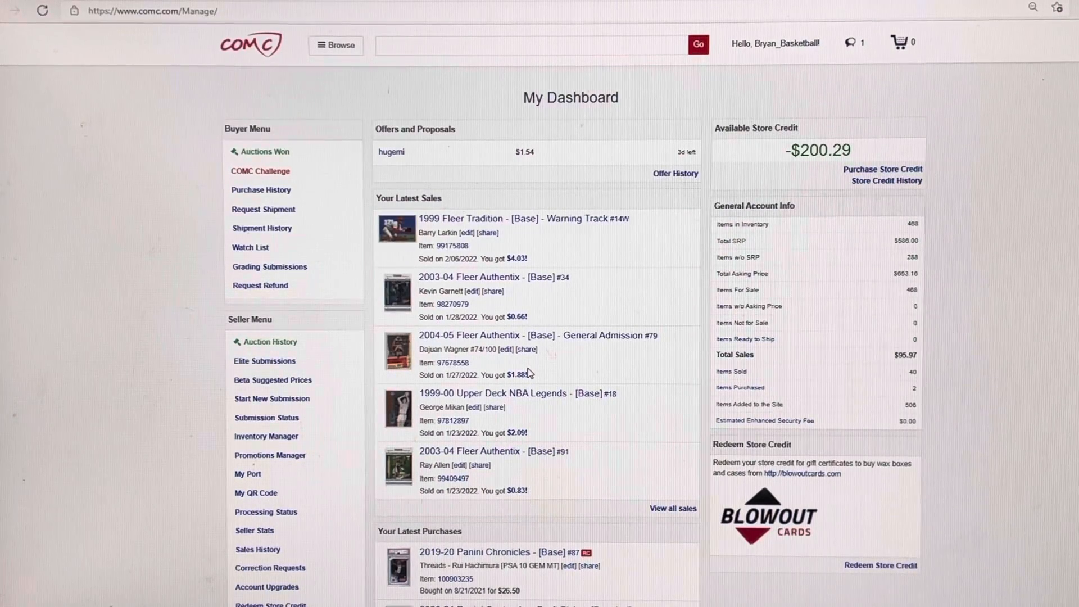
{"action": "mouse_move", "coordinate": [914, 381]}
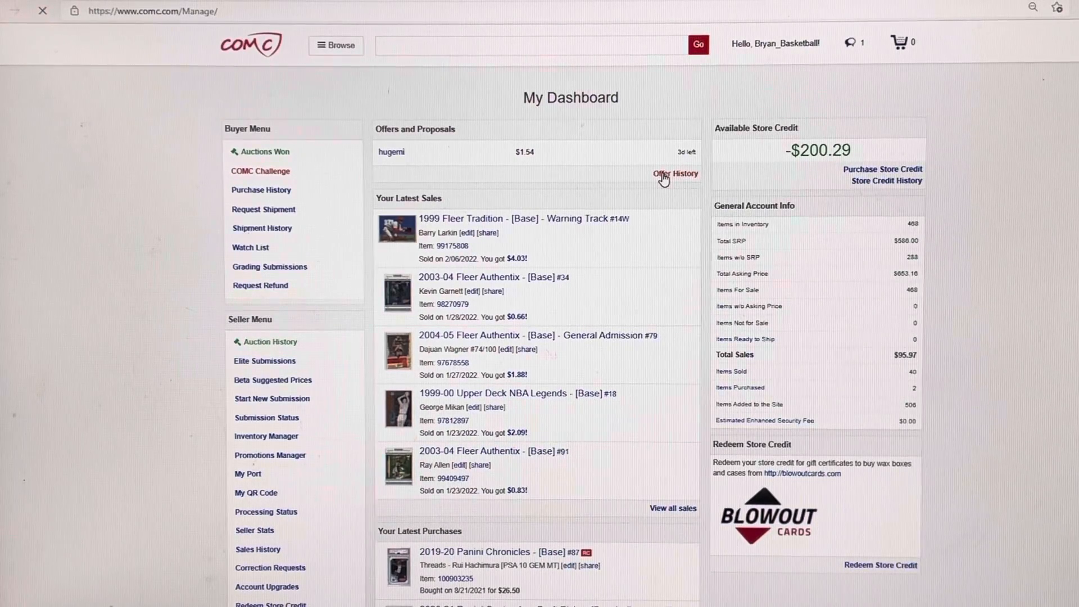
Open My Offer History from the dashboard's Offers and Proposals section
{"action": "left_click", "coordinate": [674, 173]}
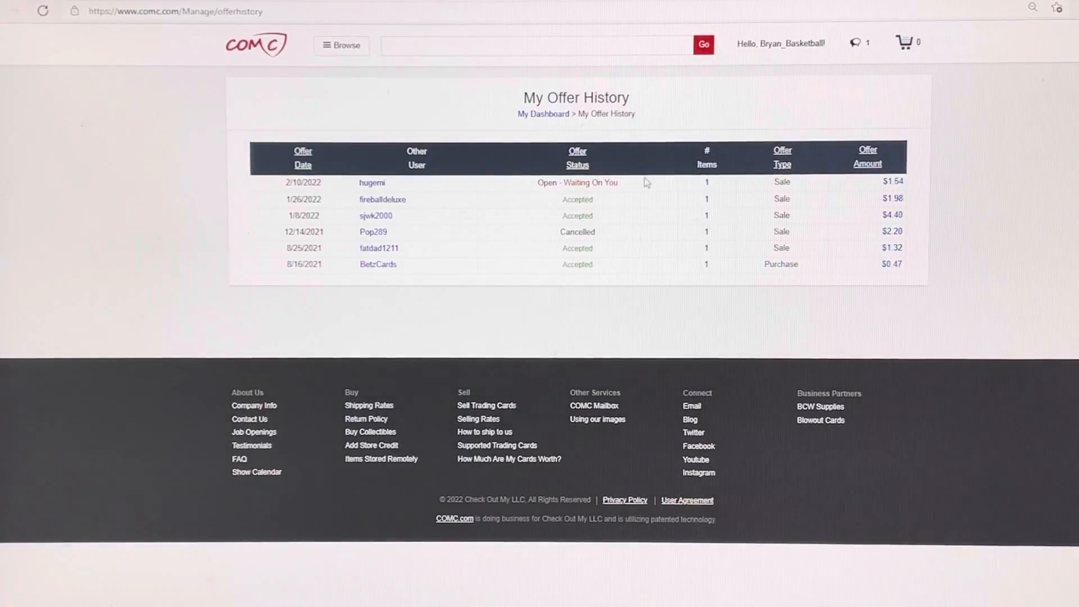
{"action": "mouse_move", "coordinate": [605, 188]}
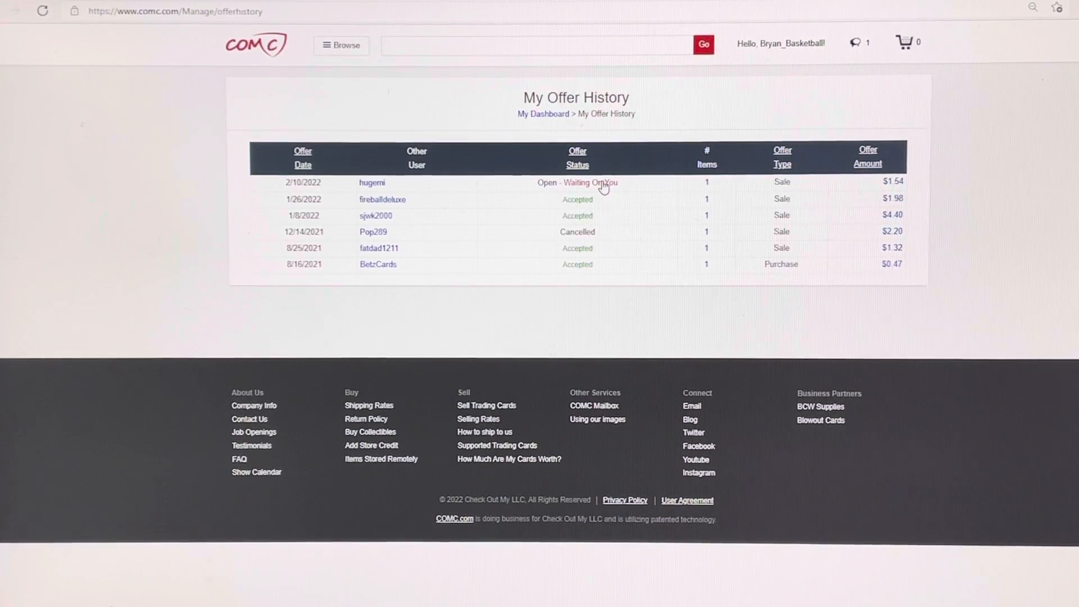
{"action": "left_click", "coordinate": [578, 182]}
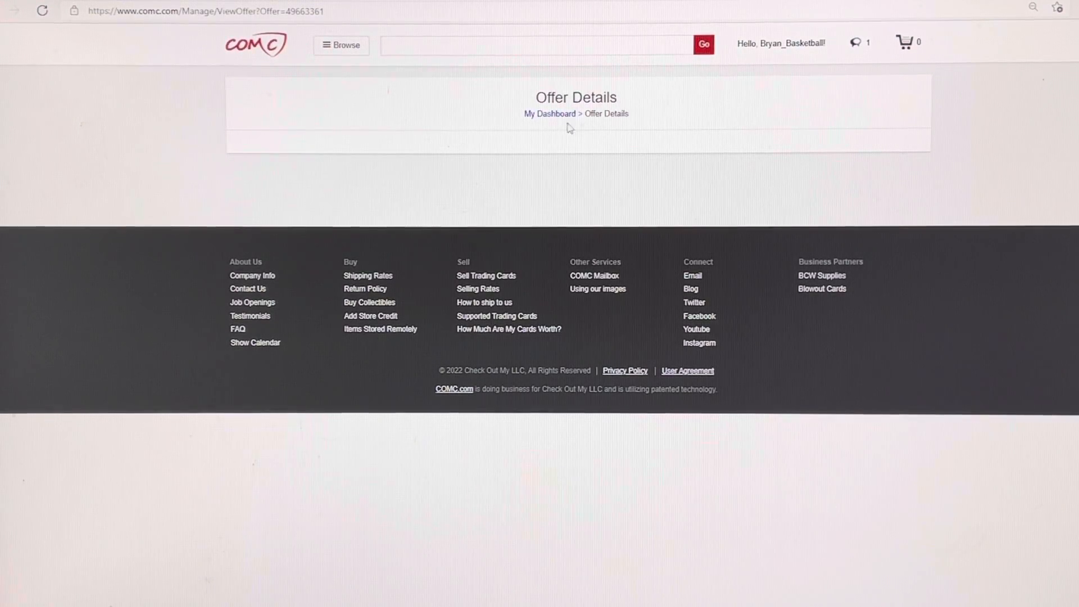
{"action": "left_click", "coordinate": [549, 114]}
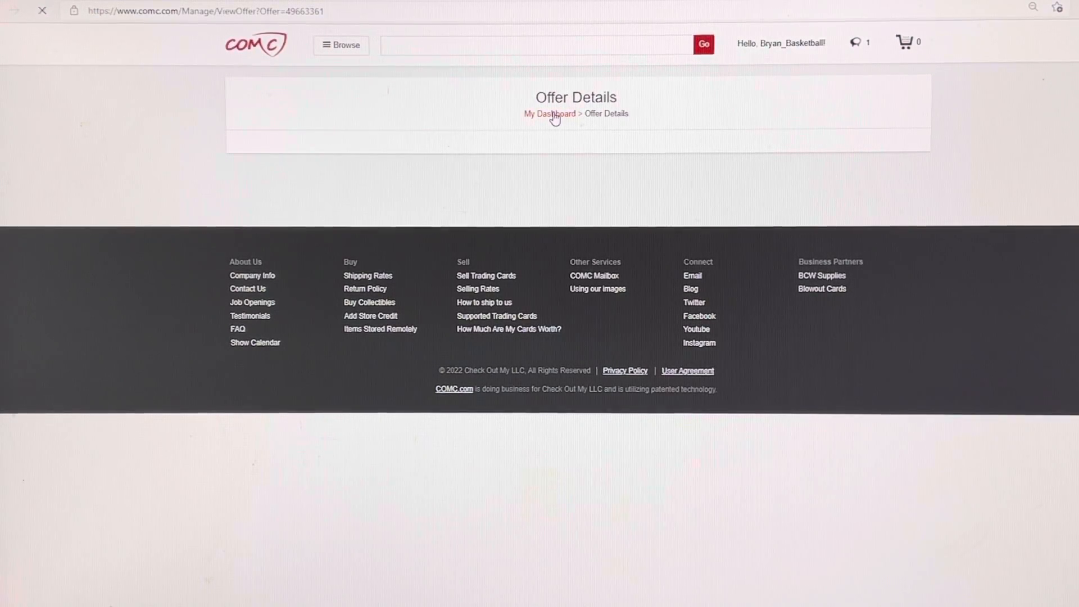
{"action": "left_click", "coordinate": [549, 114]}
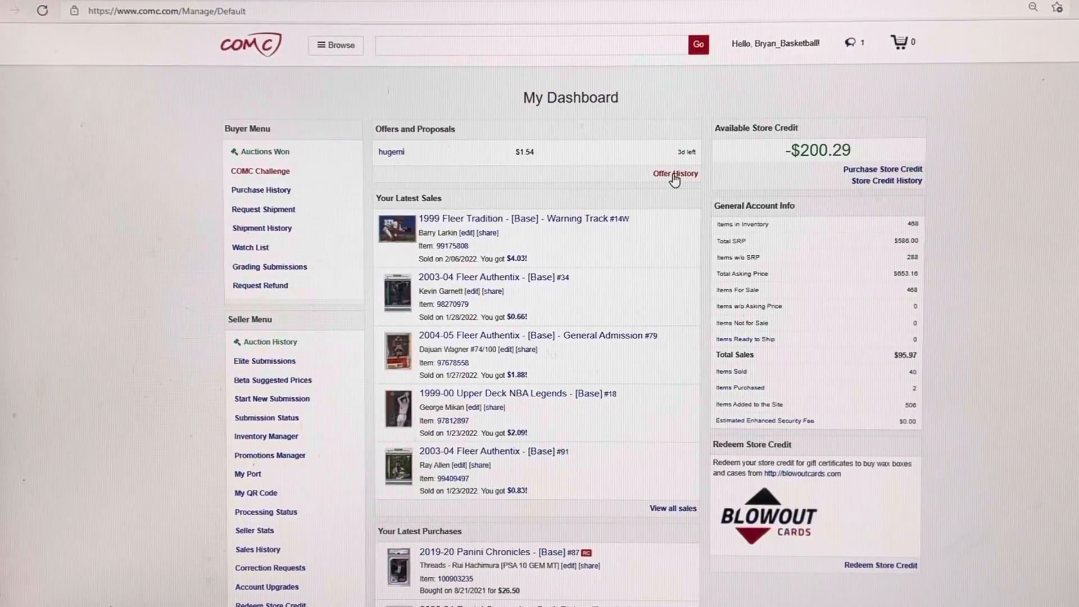
{"action": "left_click", "coordinate": [676, 173]}
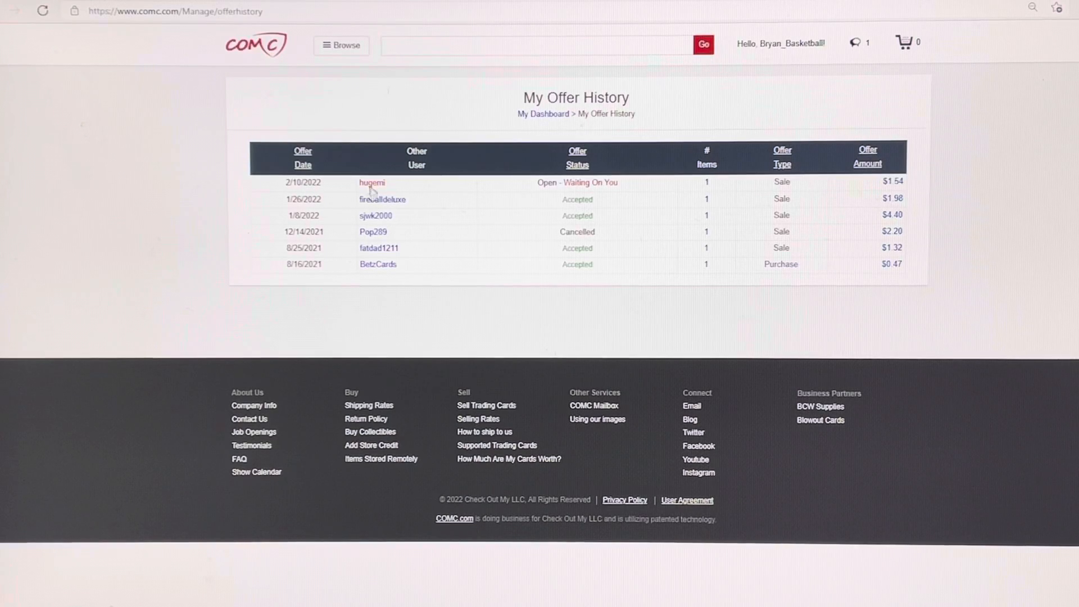
{"action": "left_click", "coordinate": [372, 182]}
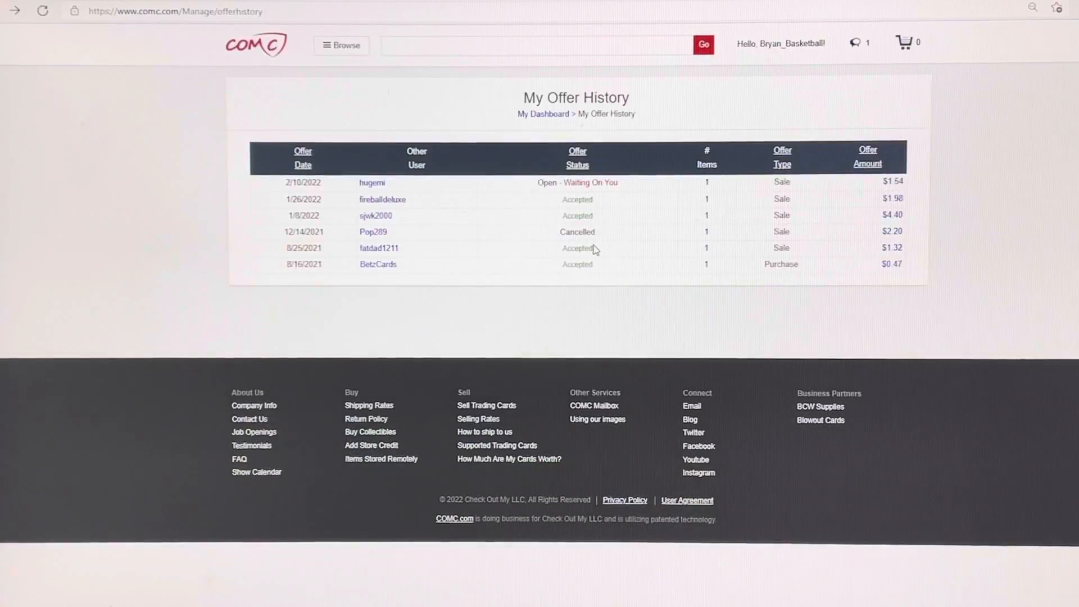
{"action": "mouse_move", "coordinate": [606, 188]}
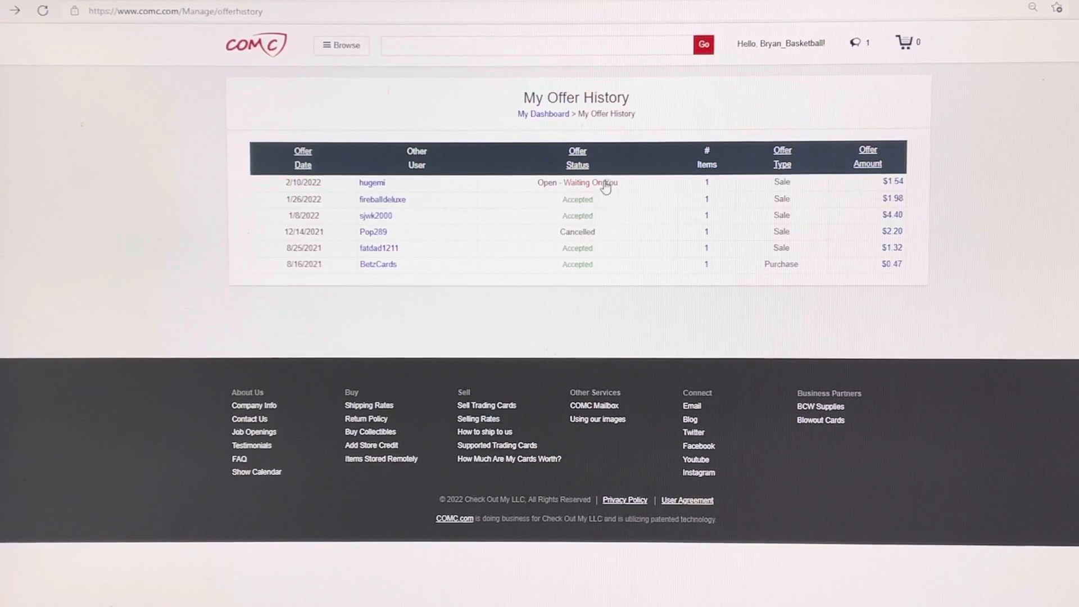
{"action": "left_click", "coordinate": [578, 182]}
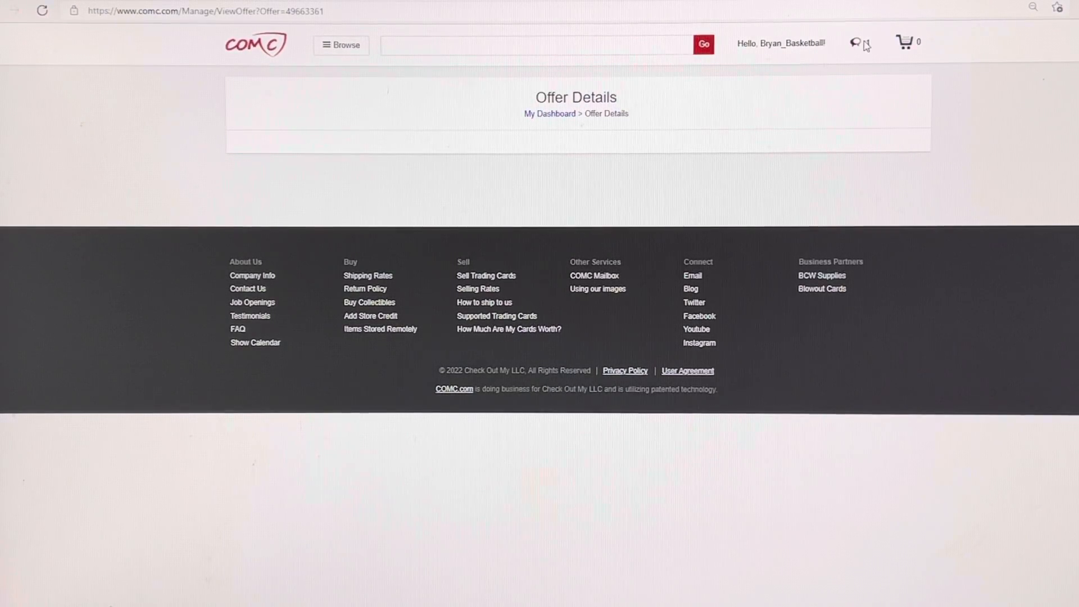
{"action": "left_click", "coordinate": [853, 41]}
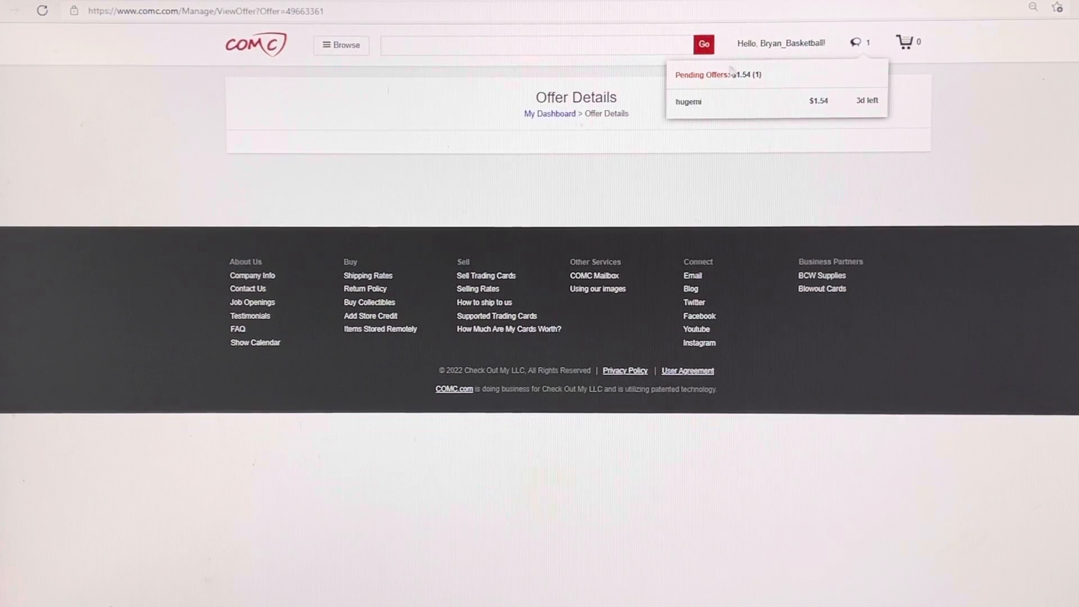
{"action": "mouse_move", "coordinate": [713, 84]}
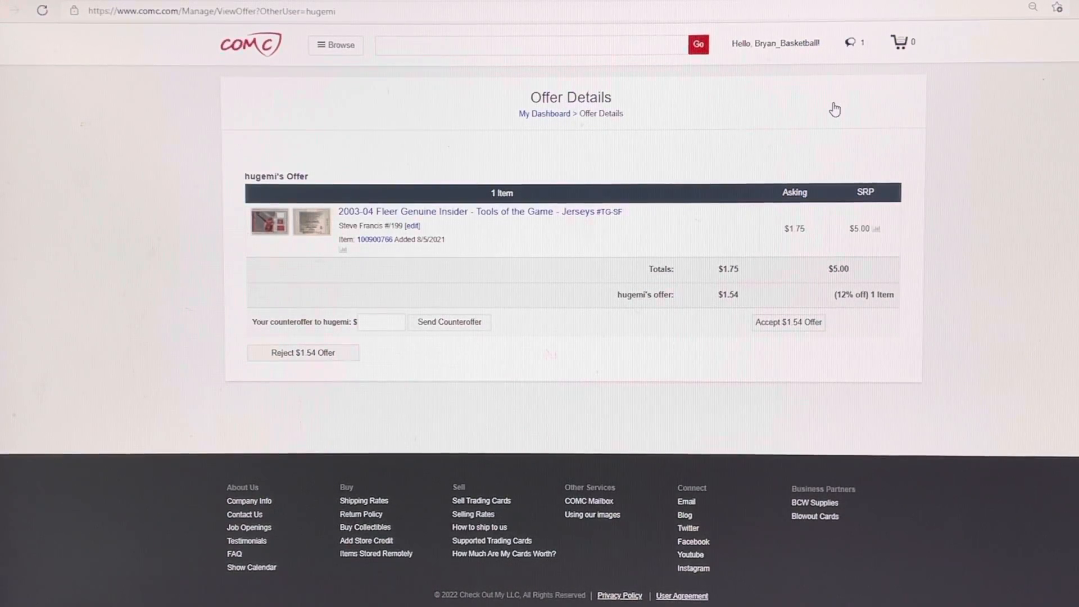
{"action": "mouse_move", "coordinate": [776, 341]}
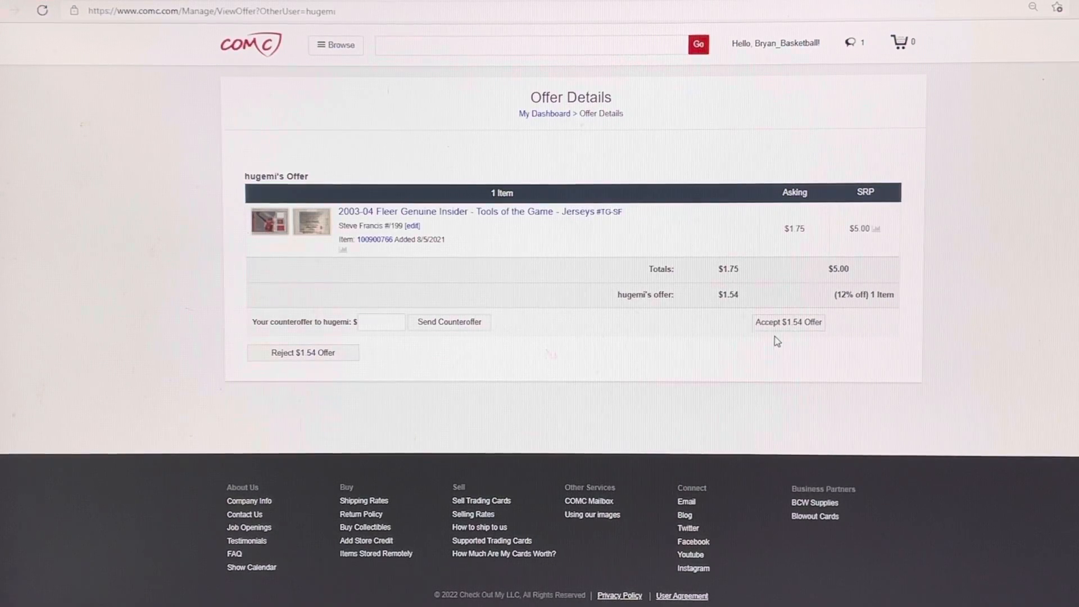
{"action": "left_click", "coordinate": [788, 322]}
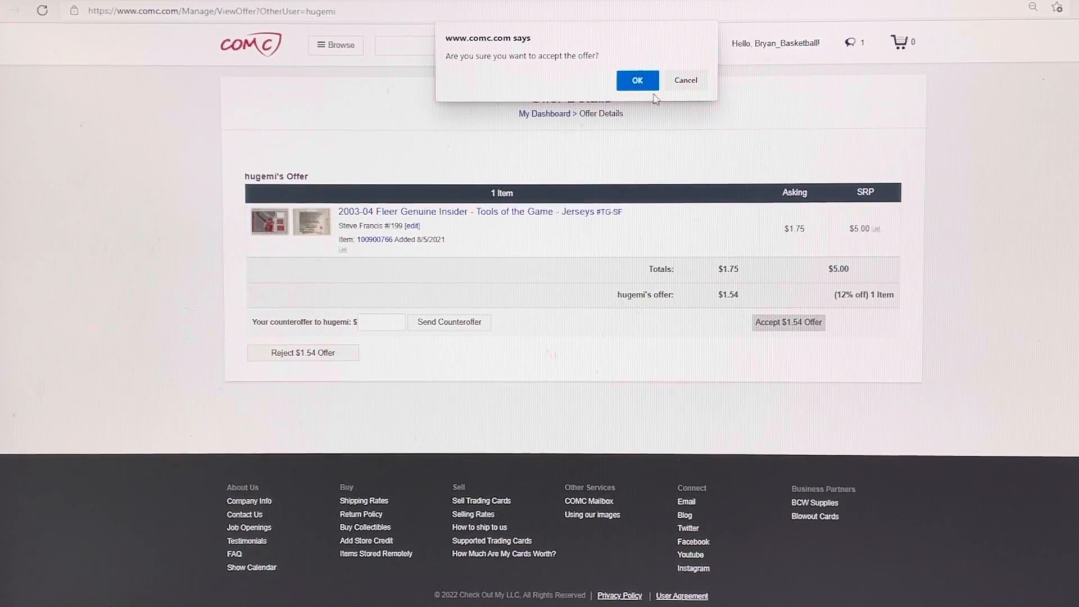
{"action": "left_click", "coordinate": [636, 81]}
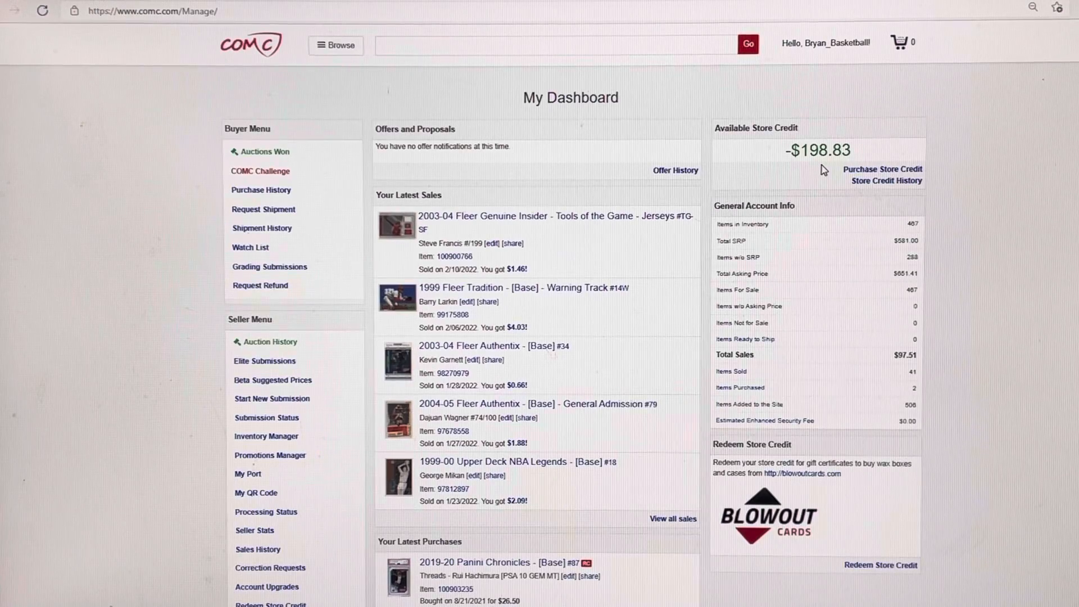
{"action": "mouse_move", "coordinate": [803, 179]}
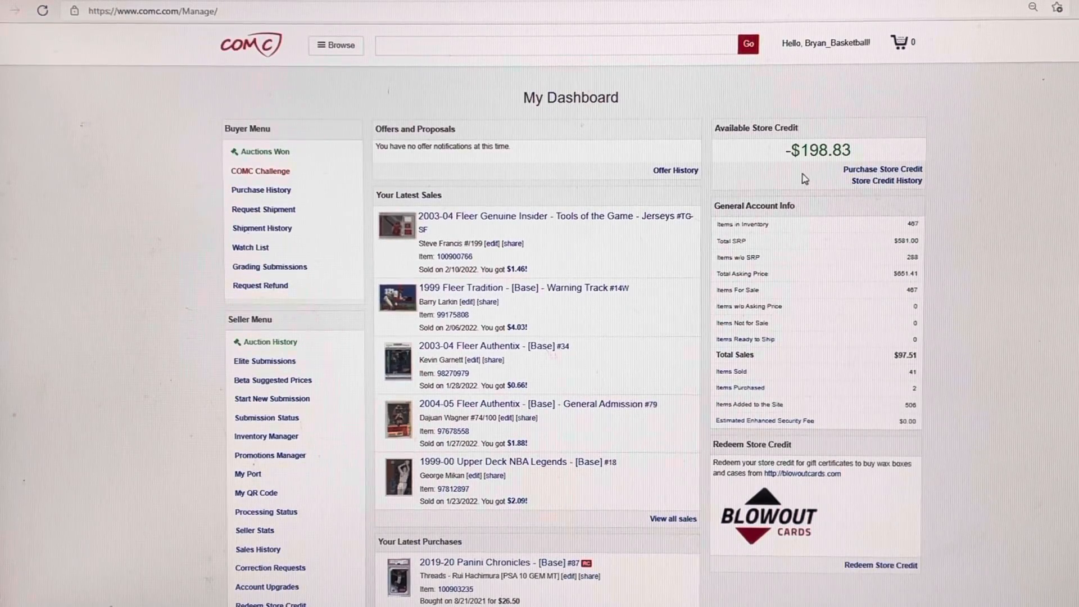
{"action": "mouse_move", "coordinate": [789, 188]}
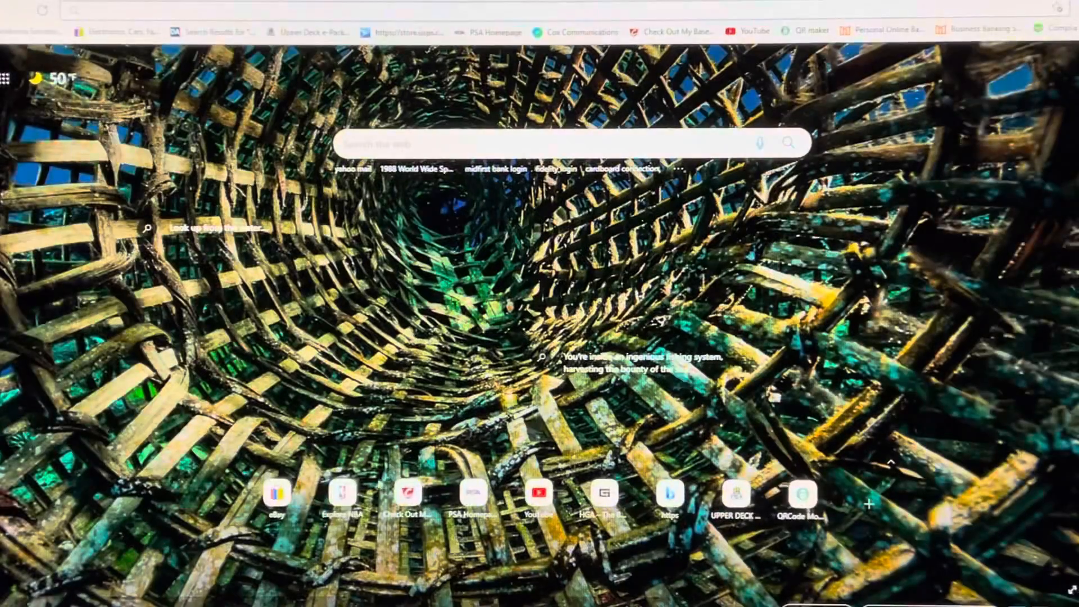
Open eBay's Bids/Offers page showing the winning Brett Hull and Ray Bourque bids
{"action": "left_click", "coordinate": [278, 493]}
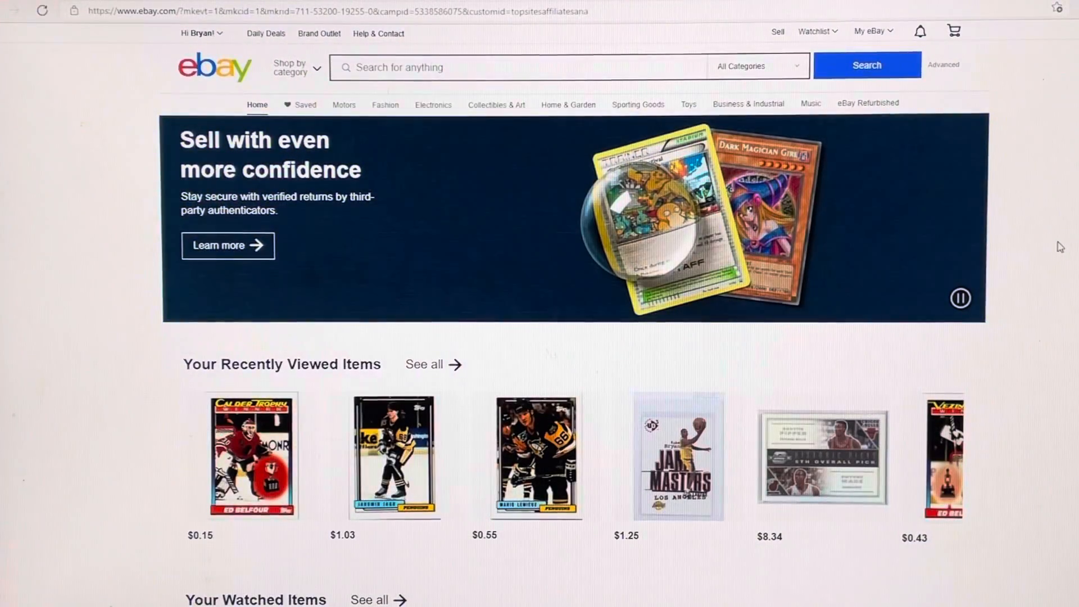
{"action": "left_click", "coordinate": [870, 32]}
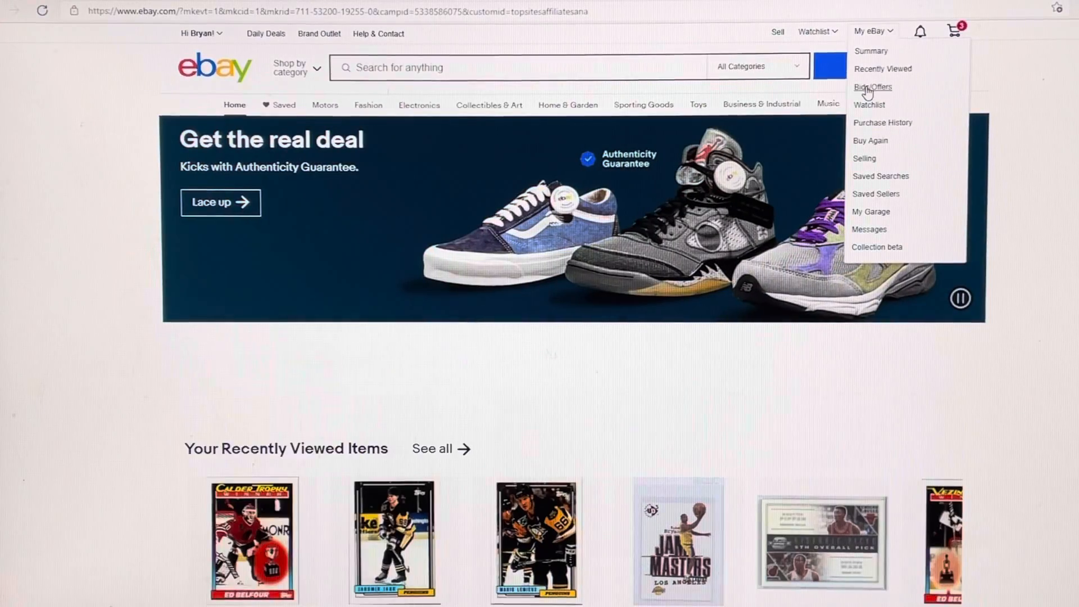
{"action": "left_click", "coordinate": [872, 87]}
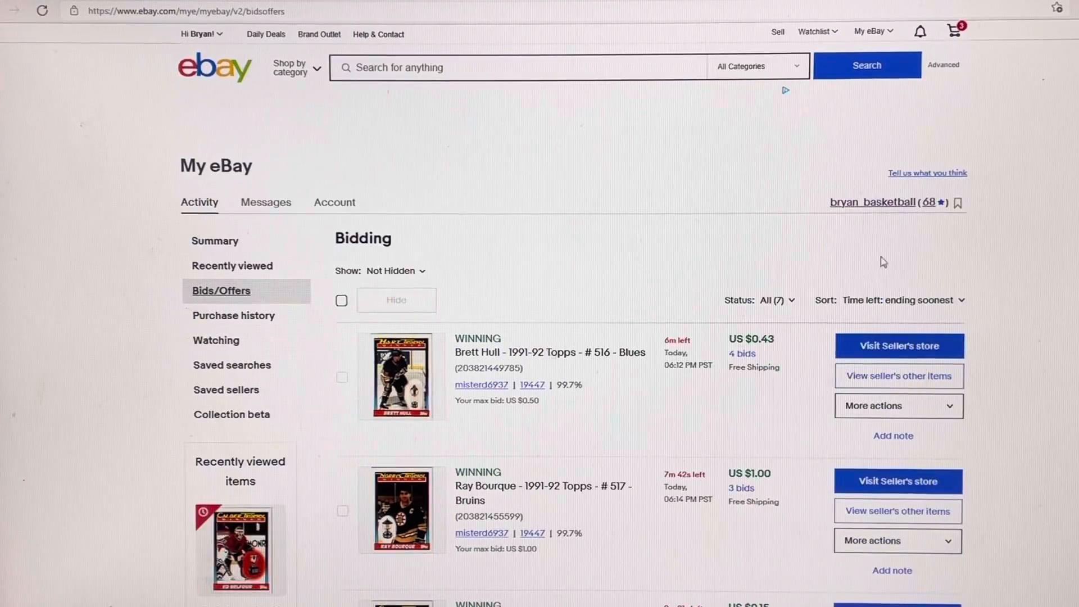
{"action": "scroll", "scroll_direction": "down", "scroll_amount": 3}
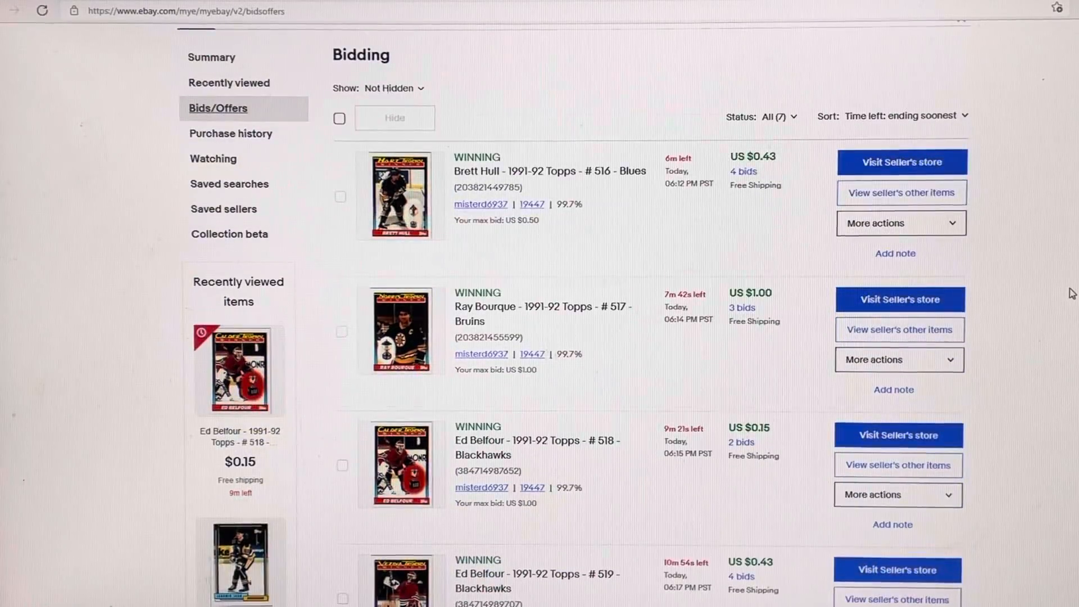
{"action": "scroll", "scroll_direction": "down", "scroll_amount": 3}
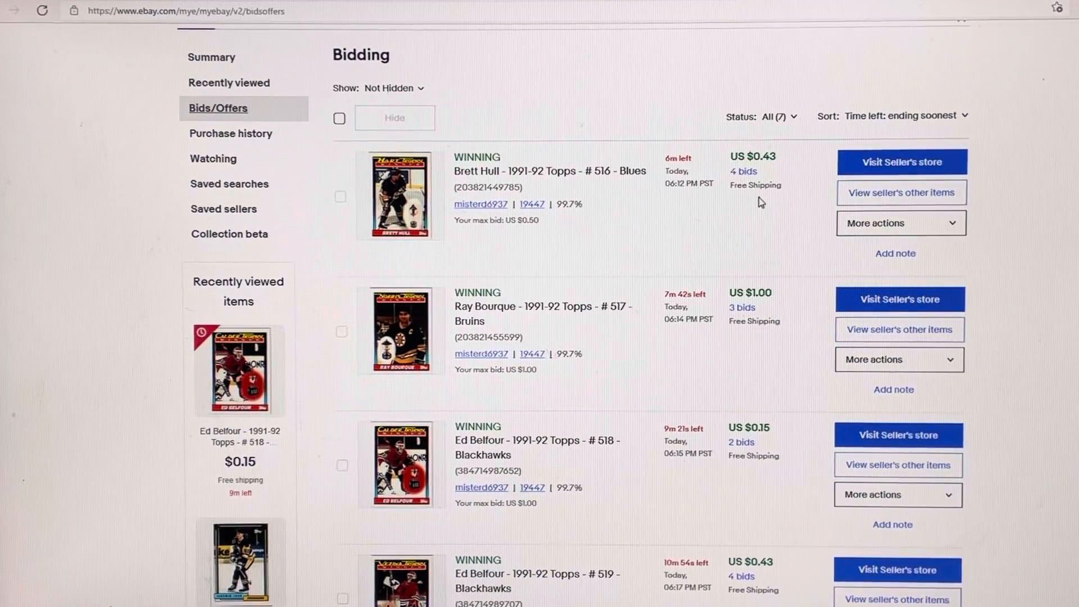
{"action": "scroll", "scroll_direction": "down", "scroll_amount": 3}
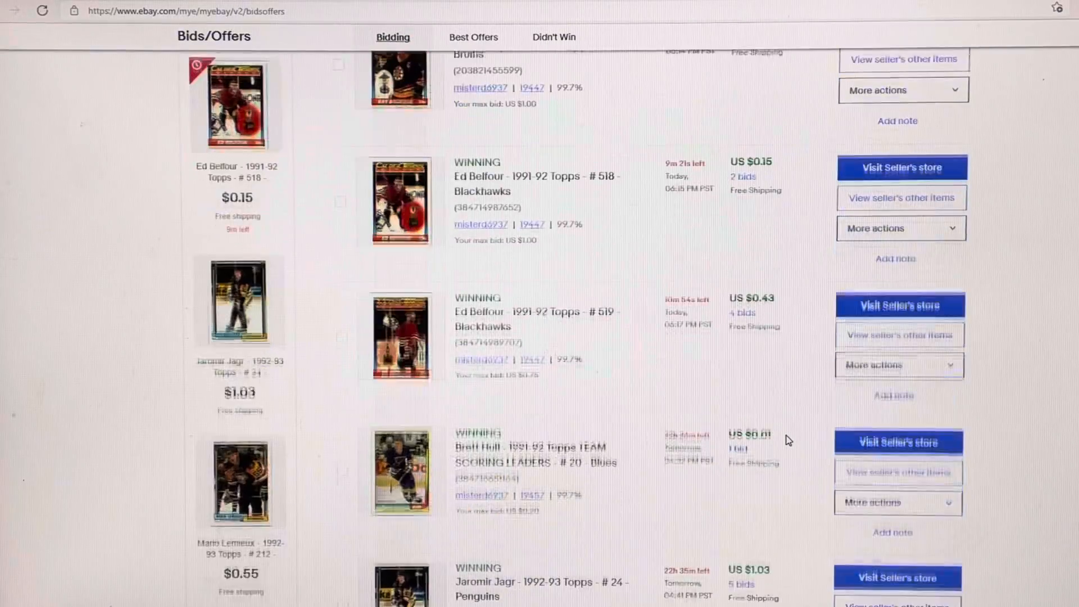
{"action": "scroll", "scroll_direction": "down", "scroll_amount": 3}
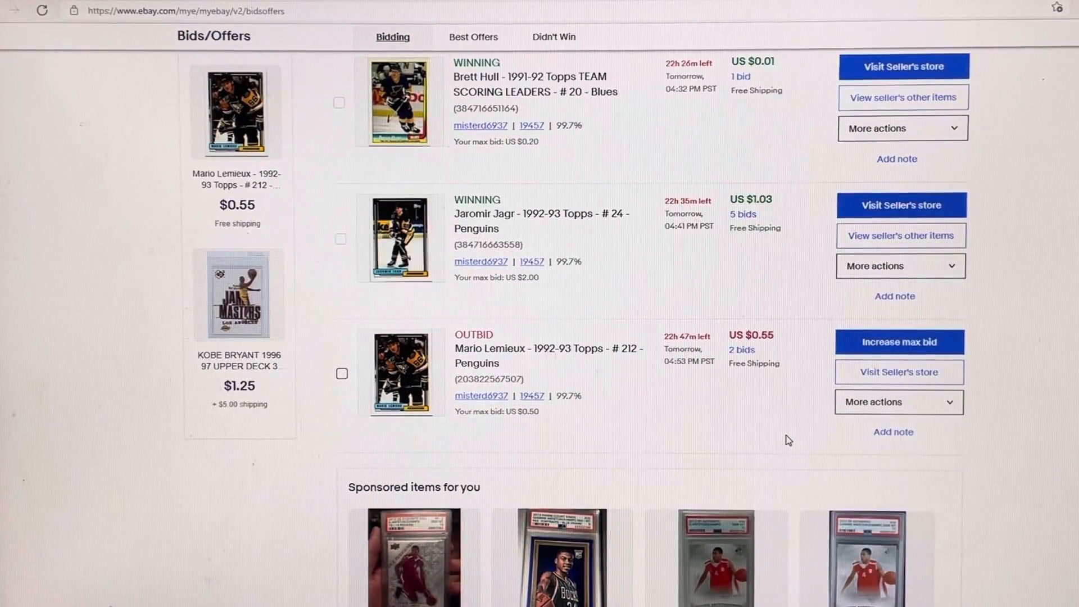
{"action": "scroll", "scroll_direction": "up", "scroll_amount": 3}
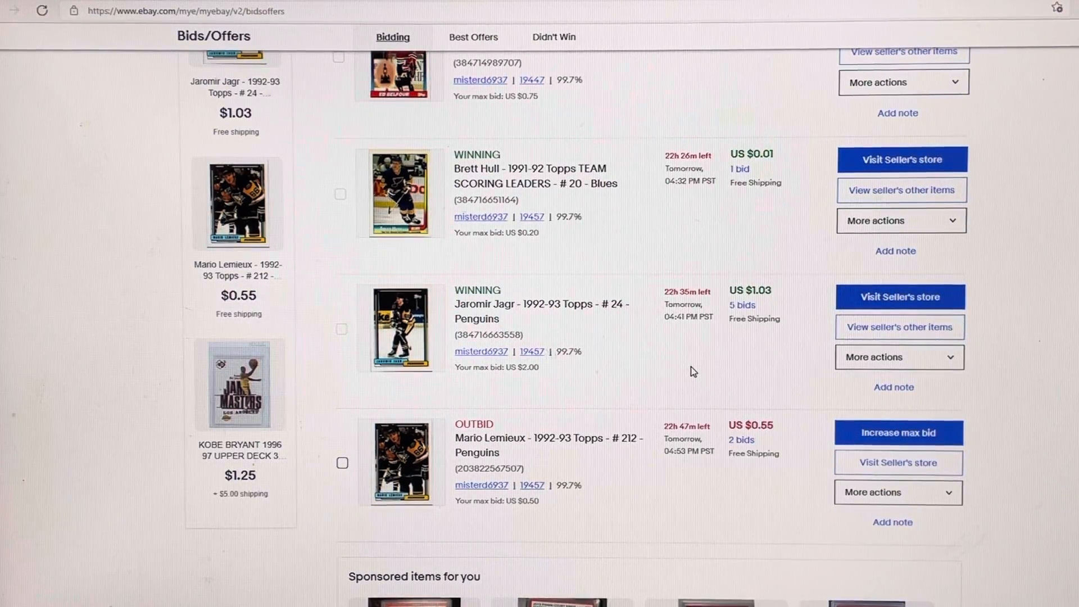
{"action": "scroll", "scroll_direction": "up", "scroll_amount": 3}
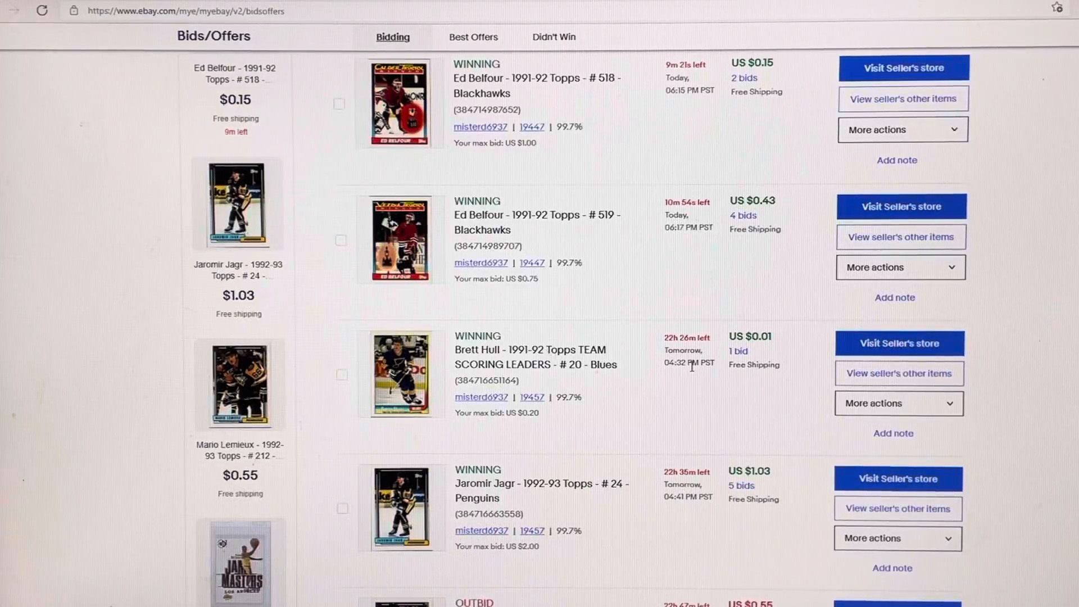
{"action": "scroll", "scroll_direction": "up", "scroll_amount": 3}
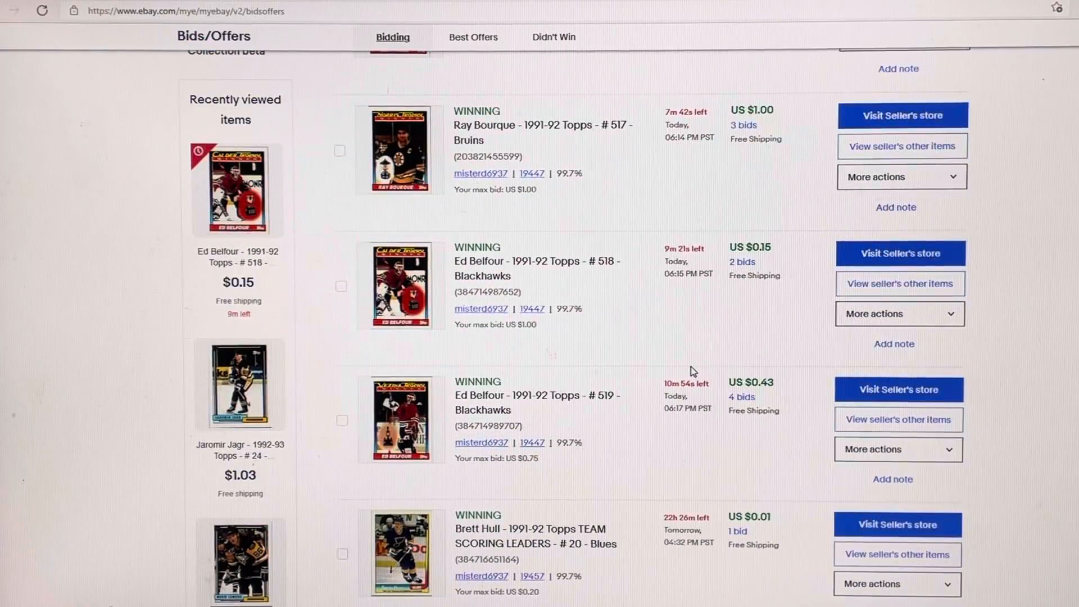
{"action": "scroll", "scroll_direction": "up", "scroll_amount": 3}
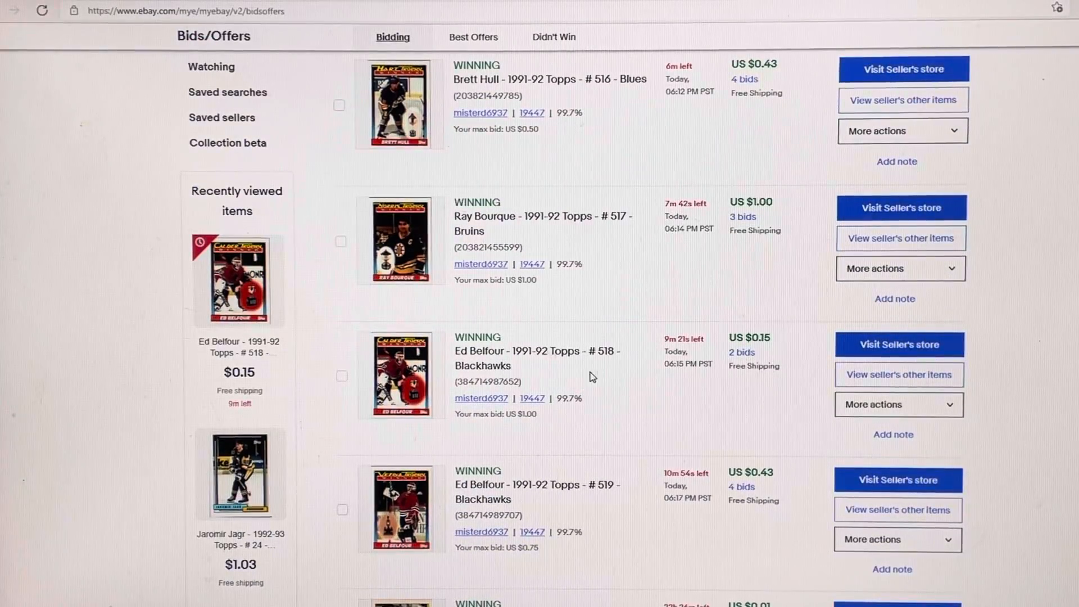
{"action": "scroll", "scroll_direction": "down", "scroll_amount": 3}
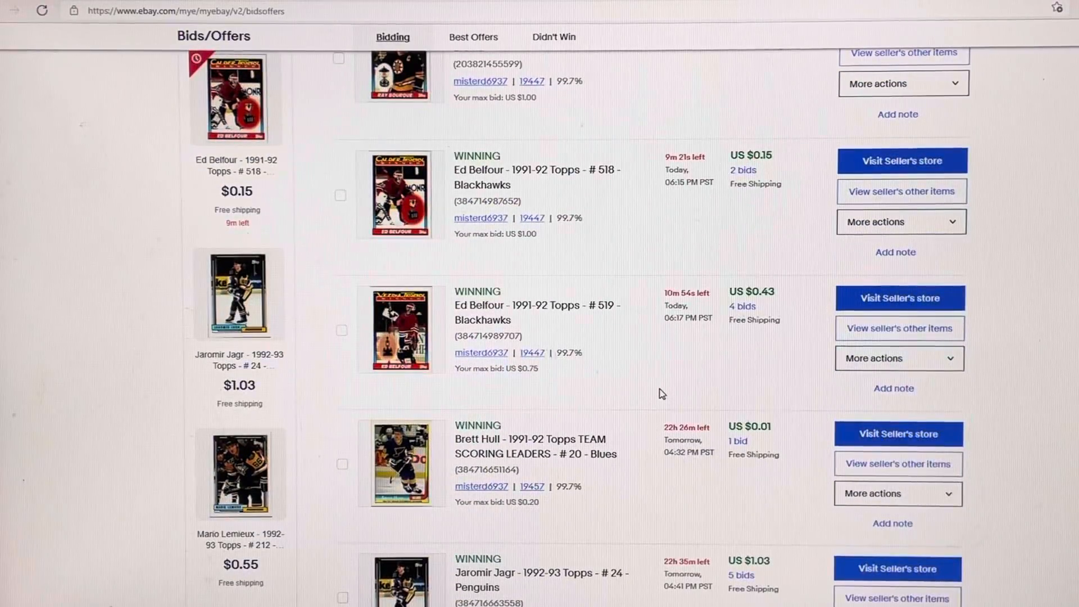
{"action": "scroll", "scroll_direction": "down", "scroll_amount": 3}
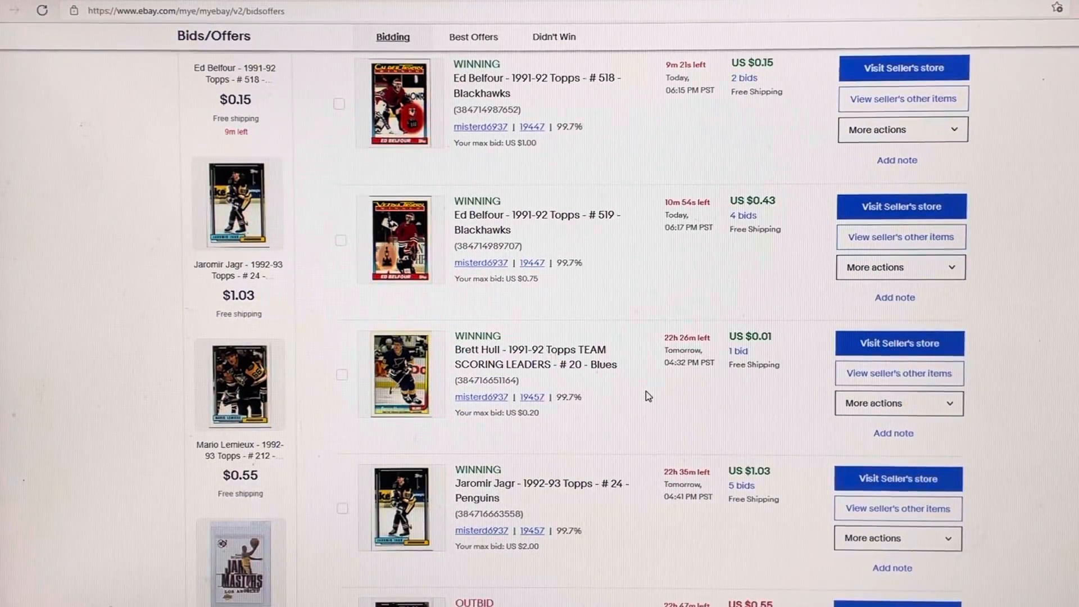
{"action": "scroll", "scroll_direction": "down", "scroll_amount": 3}
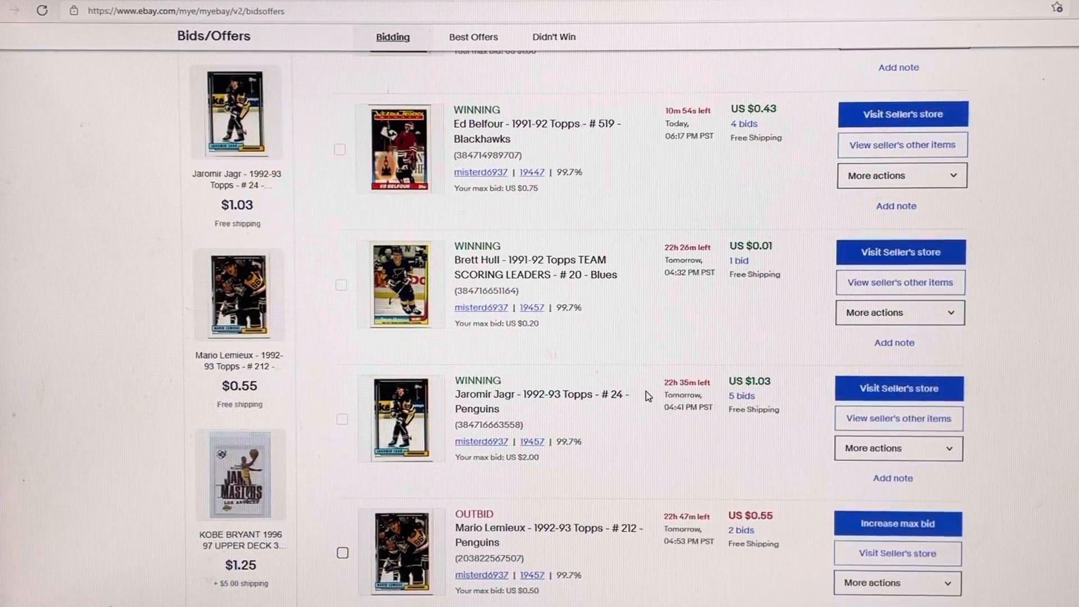
{"action": "scroll", "scroll_direction": "up", "scroll_amount": 3}
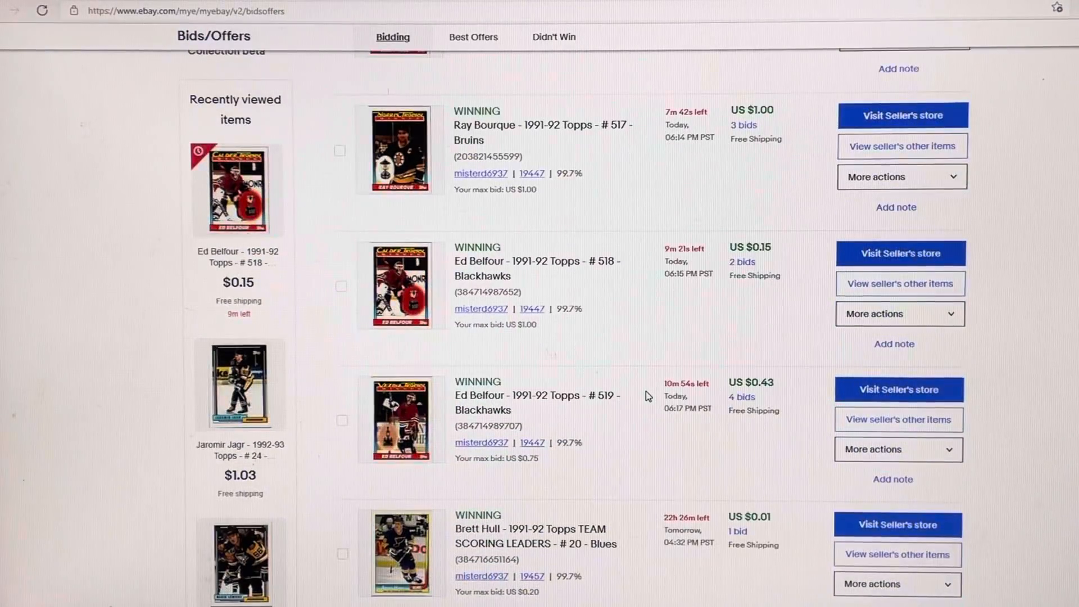
{"action": "scroll", "scroll_direction": "up", "scroll_amount": 3}
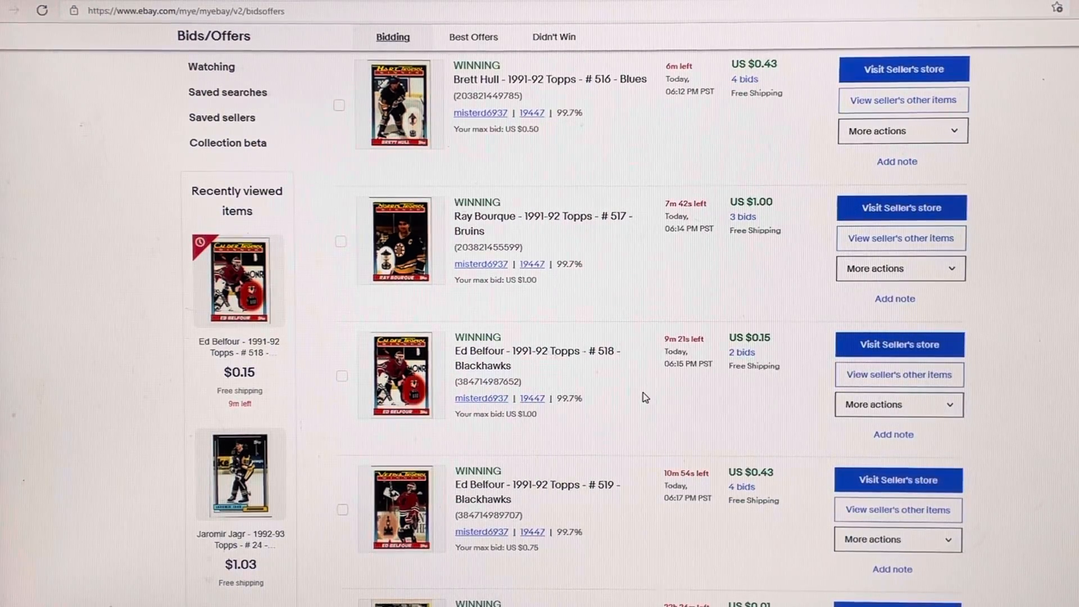
{"action": "mouse_move", "coordinate": [804, 400]}
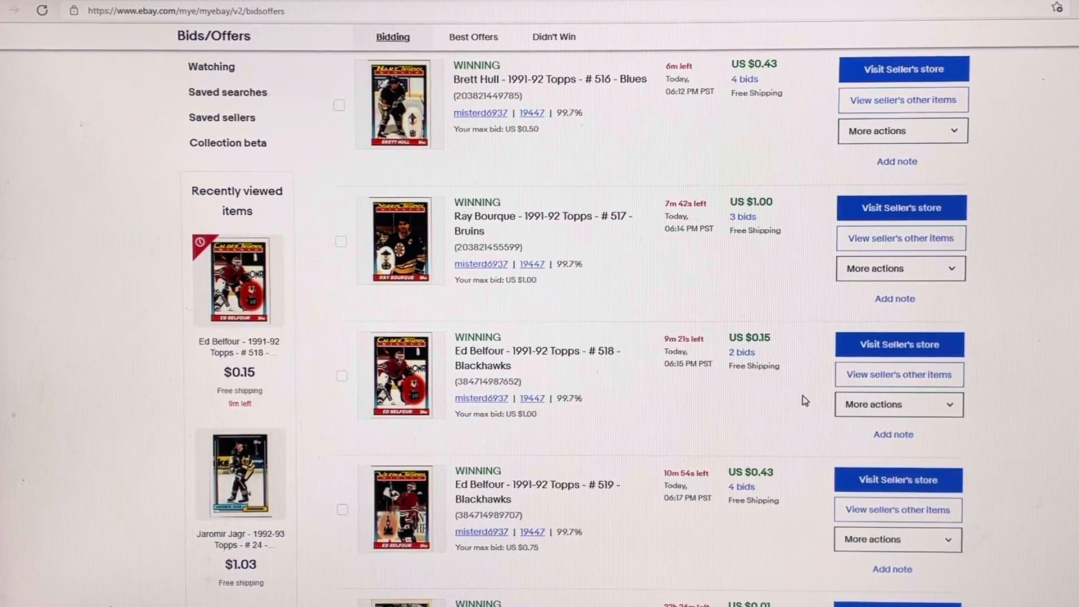